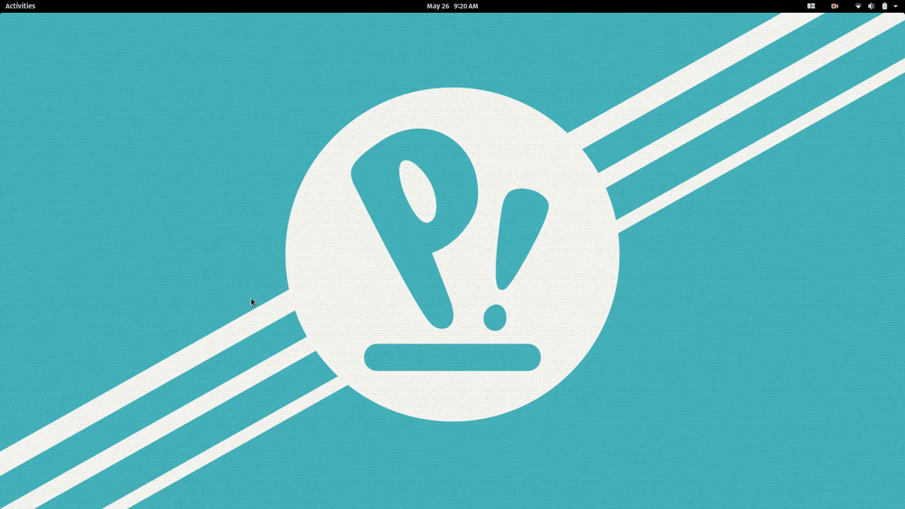
Open the Activities overview from the top-left corner of the top bar
click(20, 6)
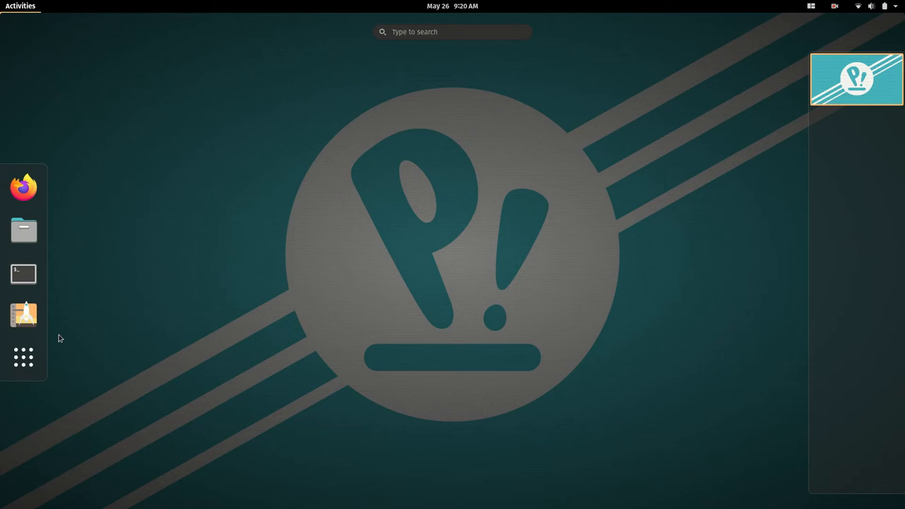
mouse_move(23, 314)
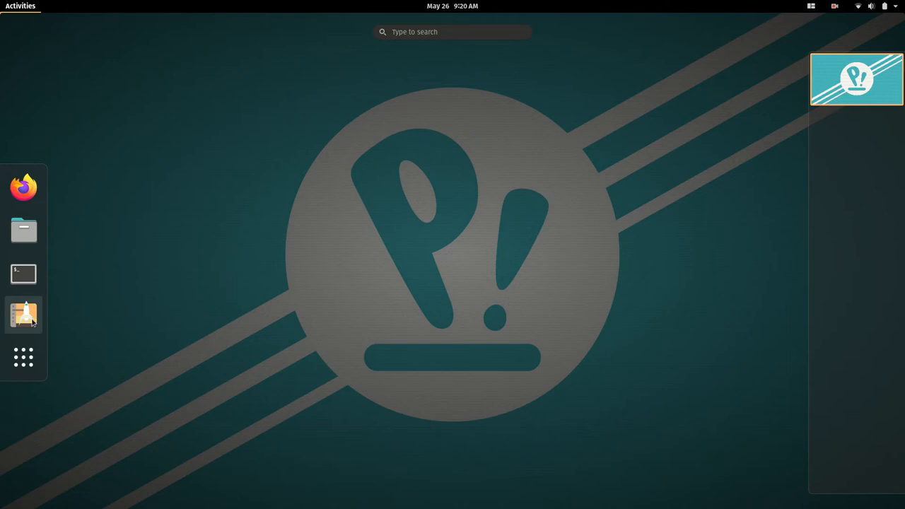
Launch Pop!_Shop from the dock and browse its Installed apps list
click(24, 314)
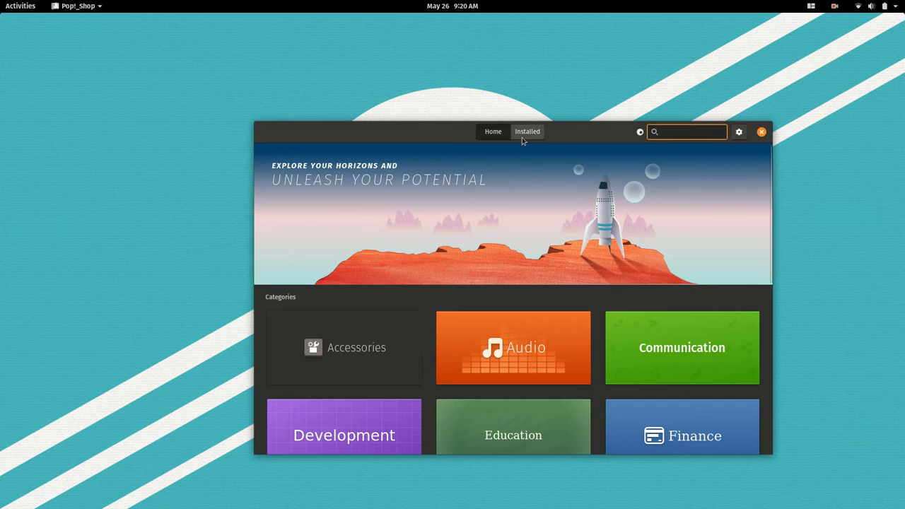
click(527, 131)
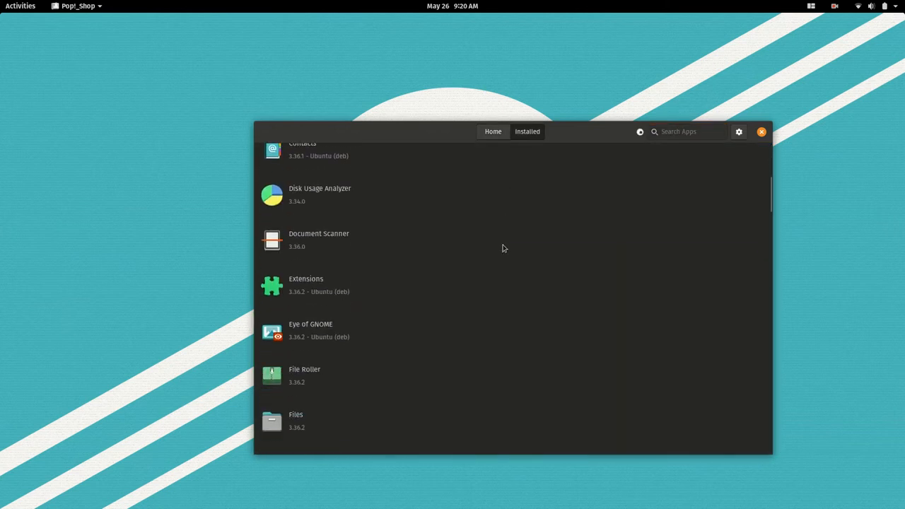
scroll(down, 3)
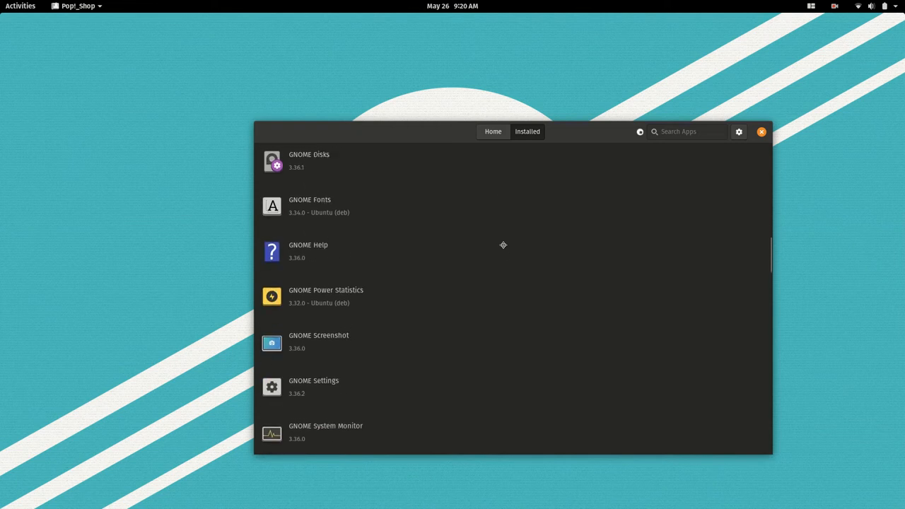
scroll(down, 3)
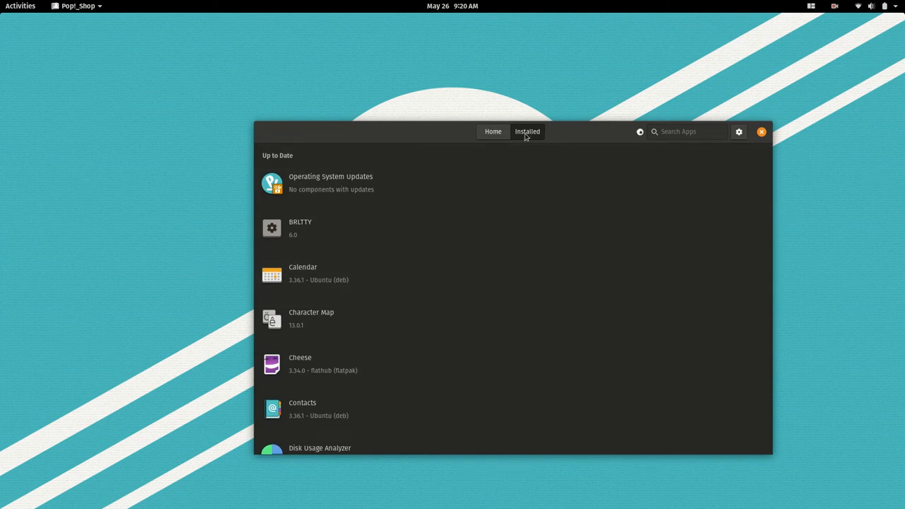
click(493, 132)
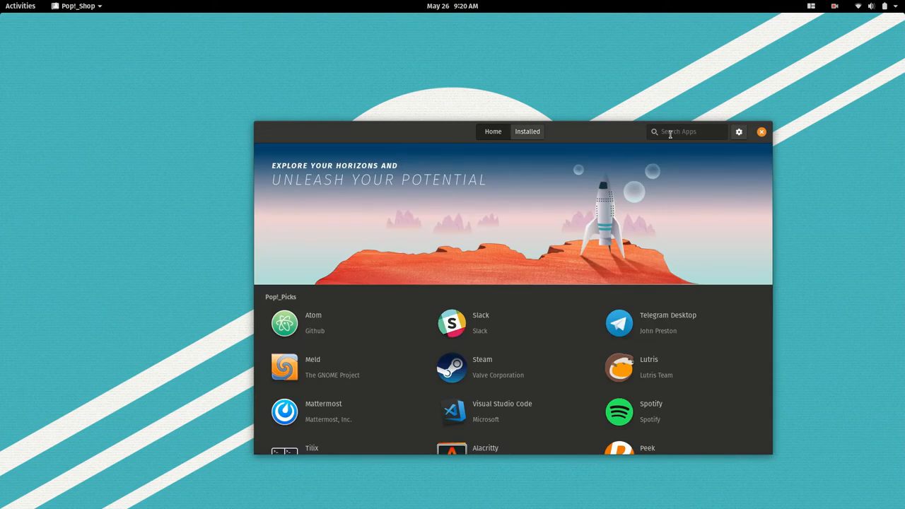
Search the shop for 'tweaks', install GNOME Tweaks, and close Pop!_Shop
click(686, 132)
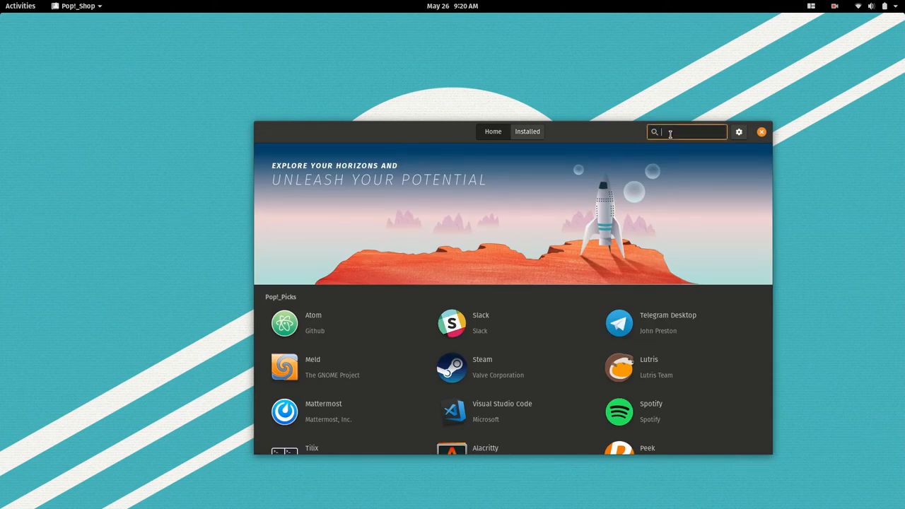
text(tweaks)
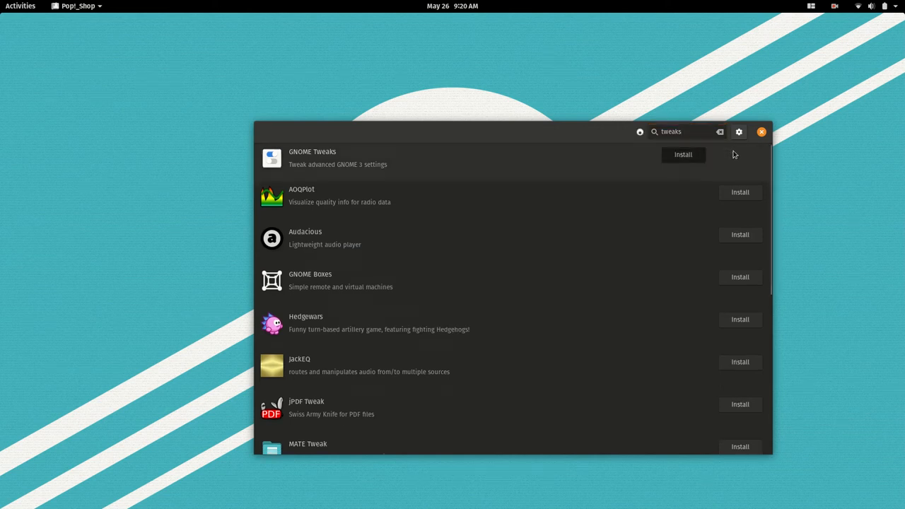
click(682, 154)
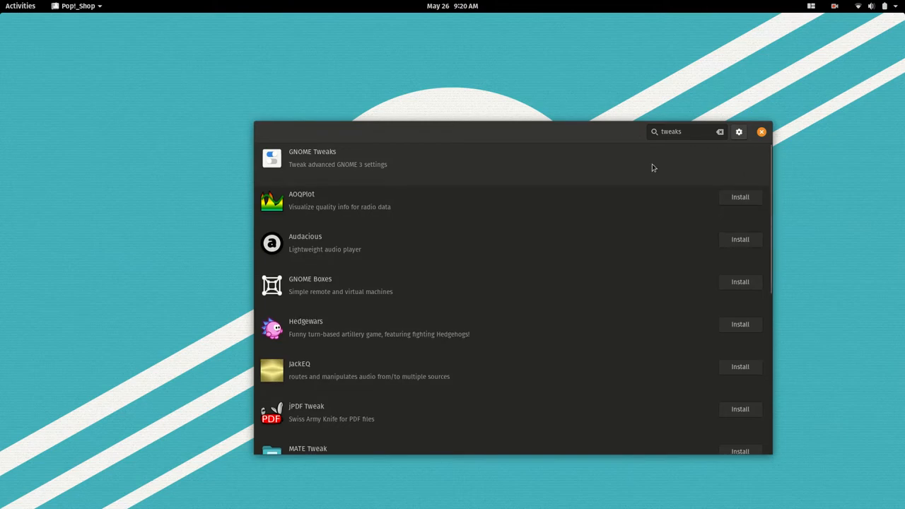
click(761, 132)
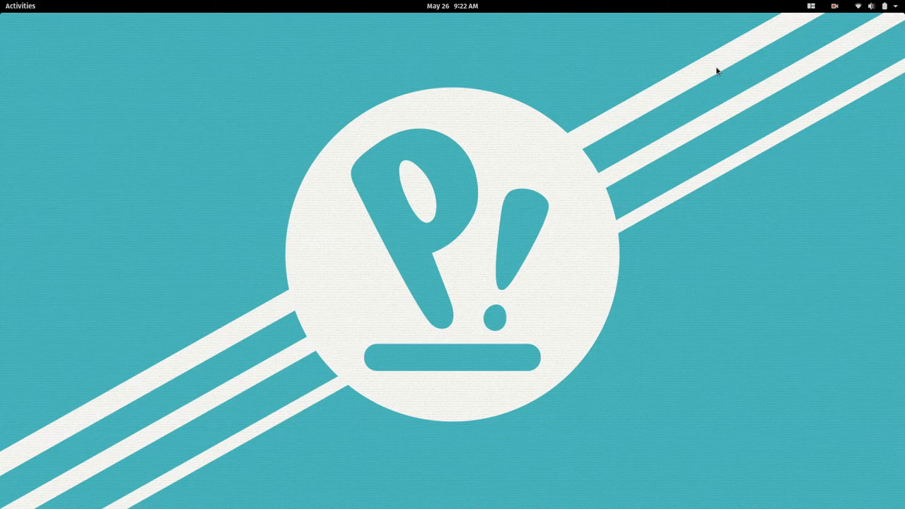
click(19, 6)
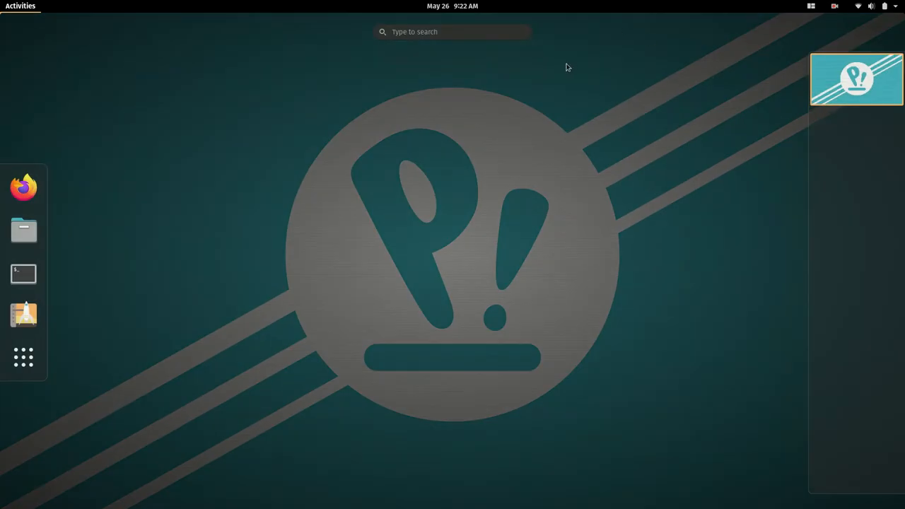
text(twe)
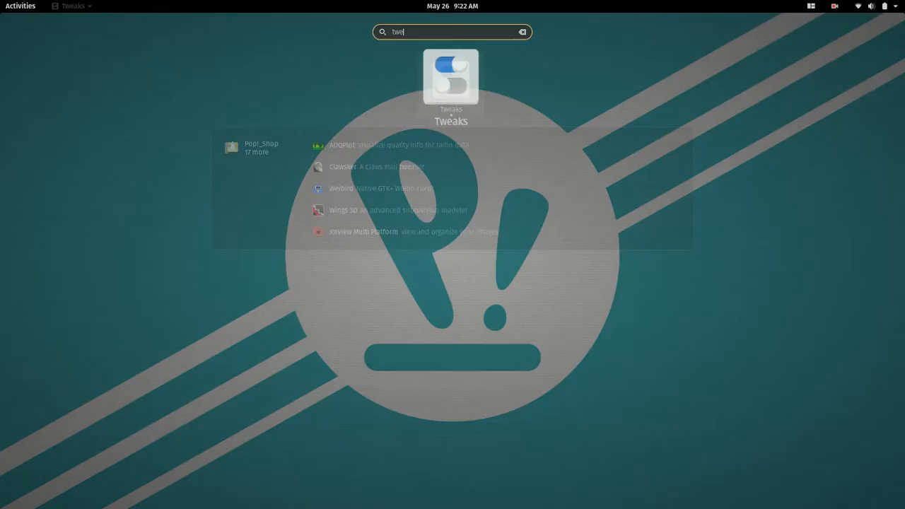
click(450, 76)
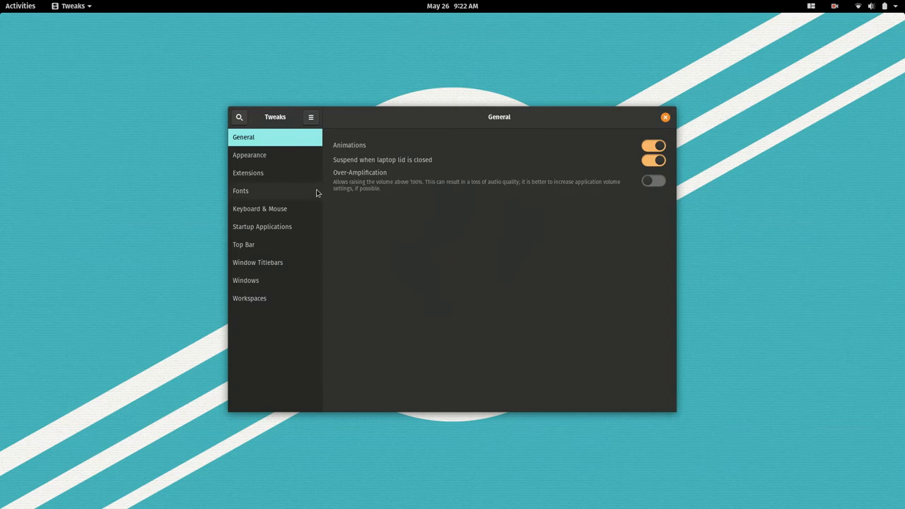
click(248, 173)
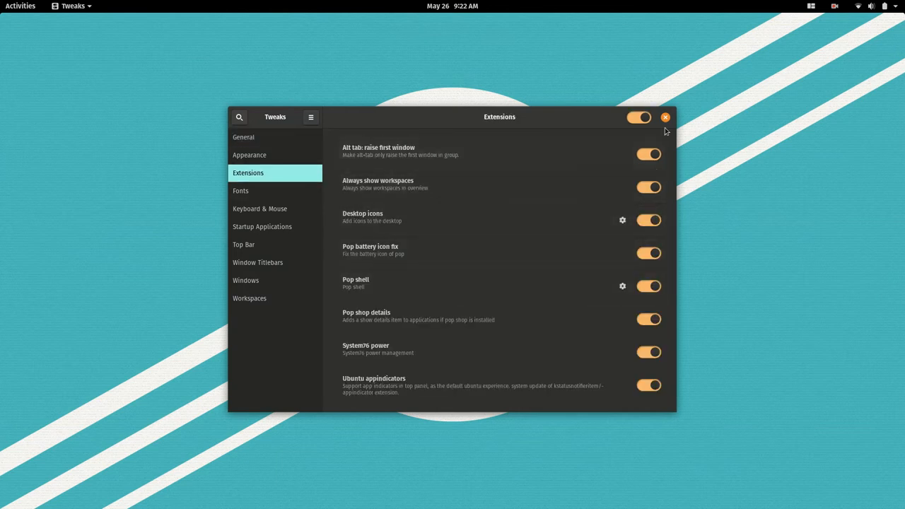
click(664, 117)
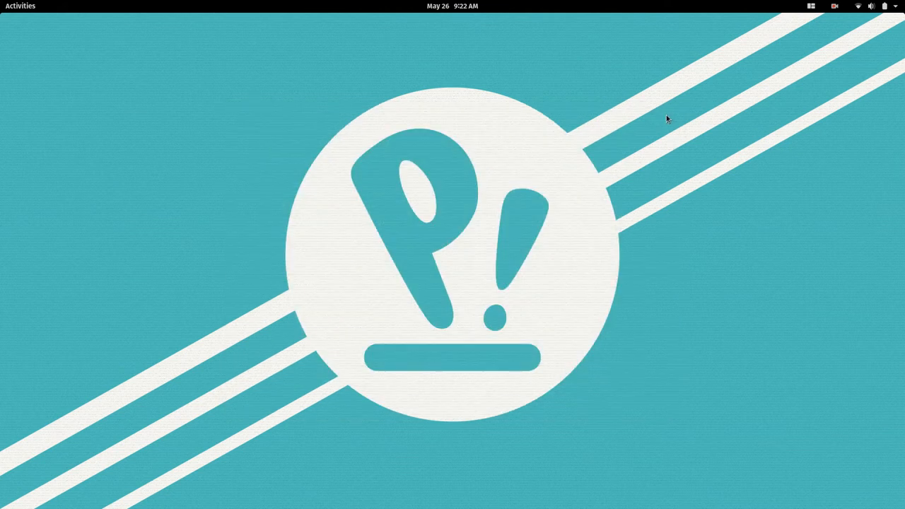
Search extensions.gnome.org for 'dash to dock' and open the Dash to Dock result
click(20, 6)
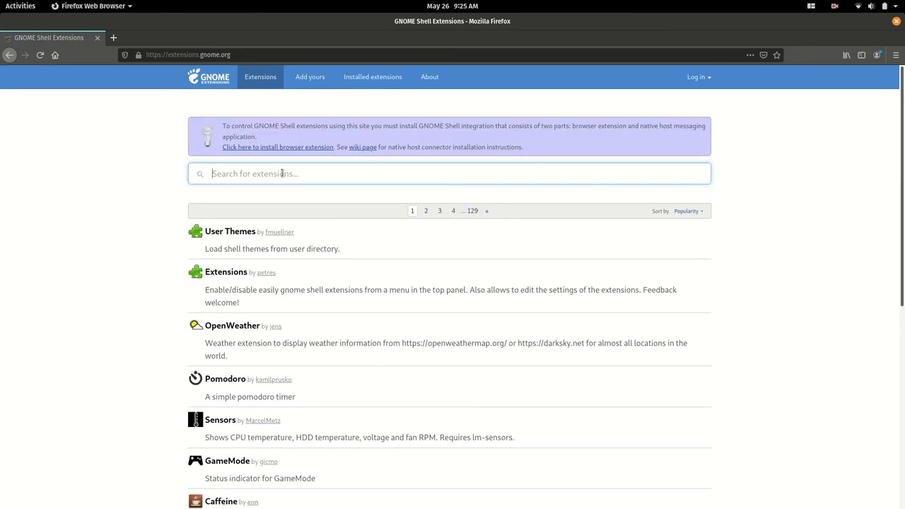
text(dash to dock)
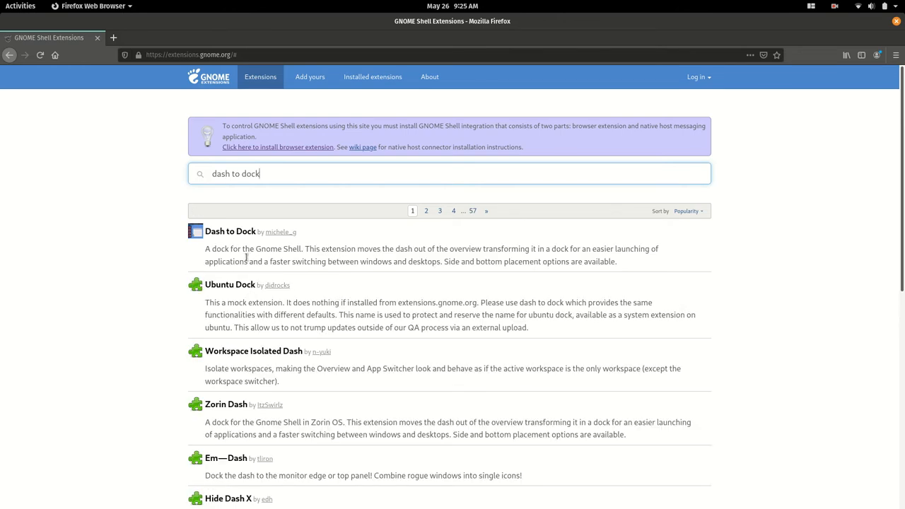
click(230, 231)
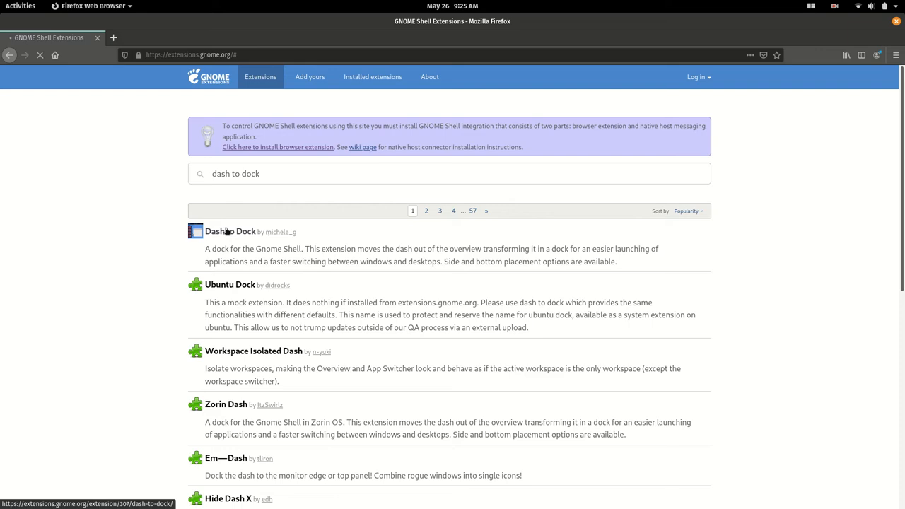
click(230, 231)
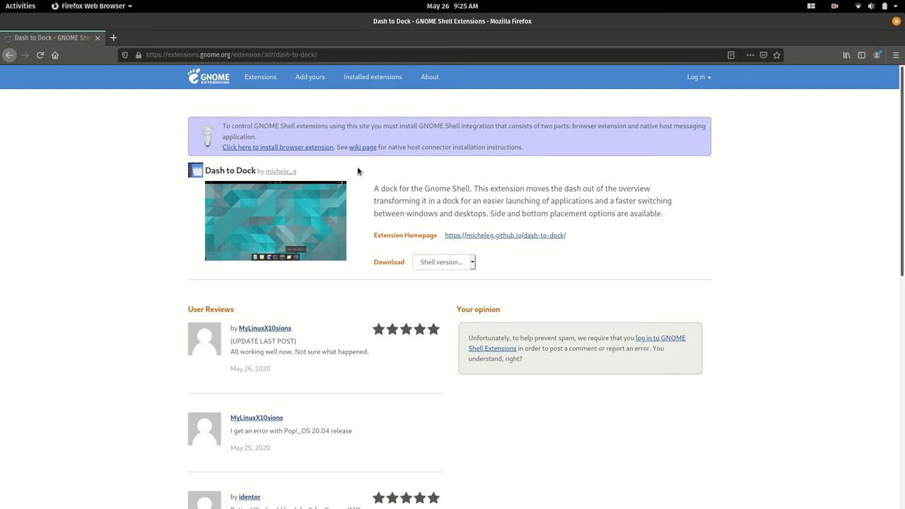
mouse_move(304, 147)
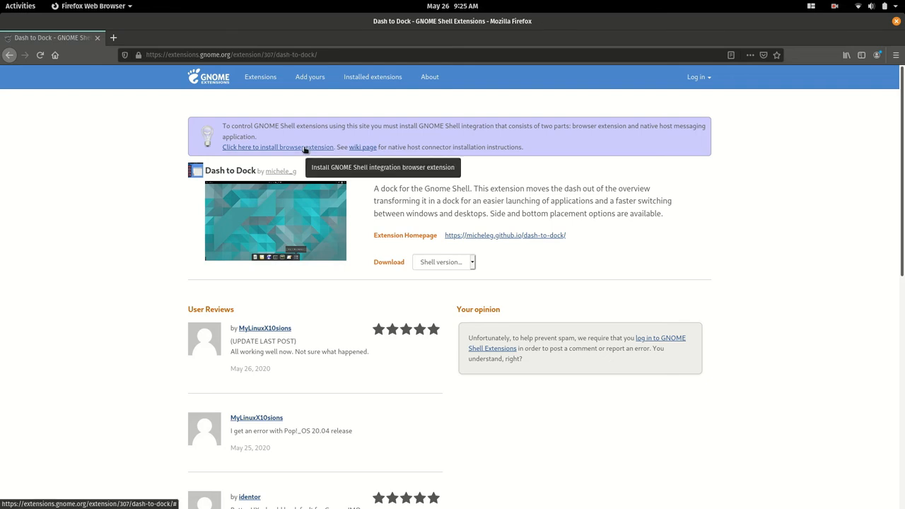
Add the GNOME Shell integration add-on to Firefox, then switch Dash to Dock on
click(278, 147)
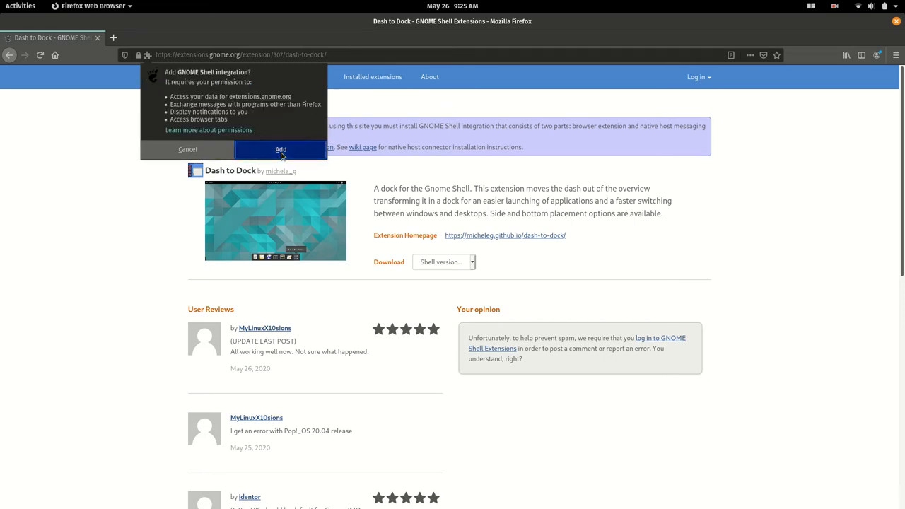
click(280, 149)
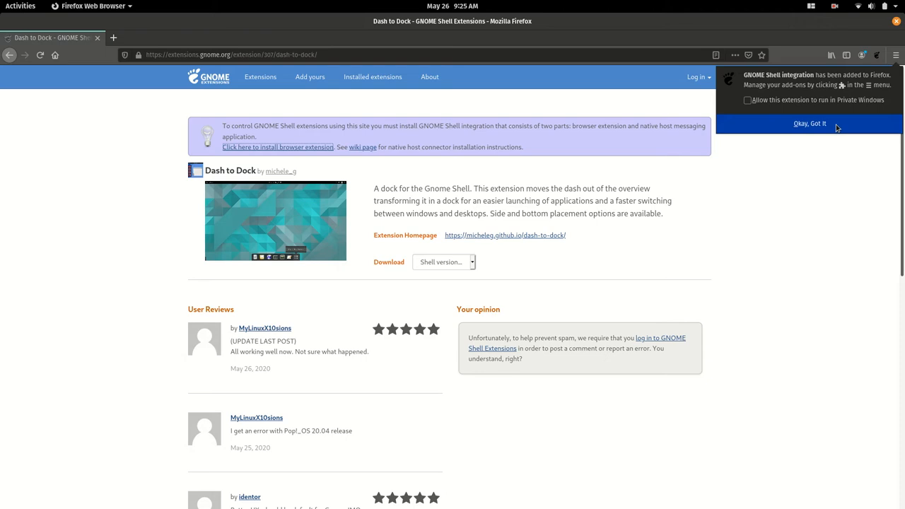
click(809, 124)
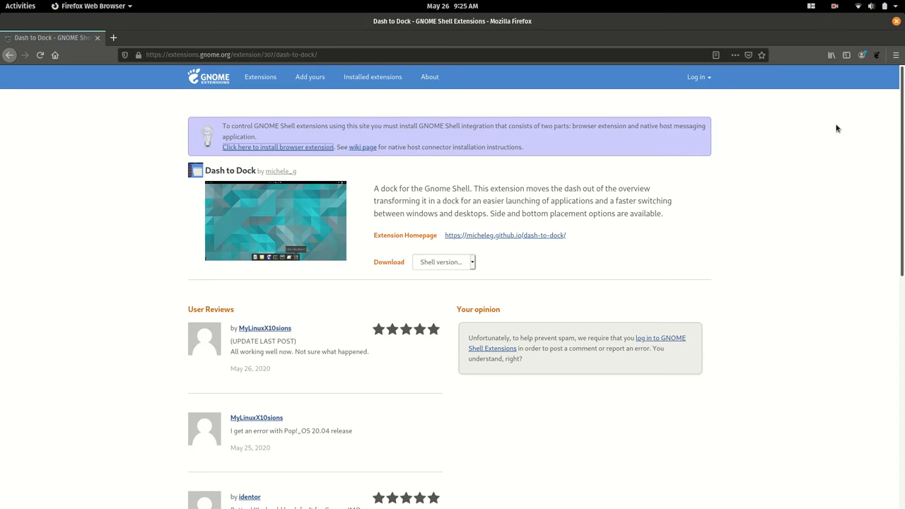
mouse_move(43, 38)
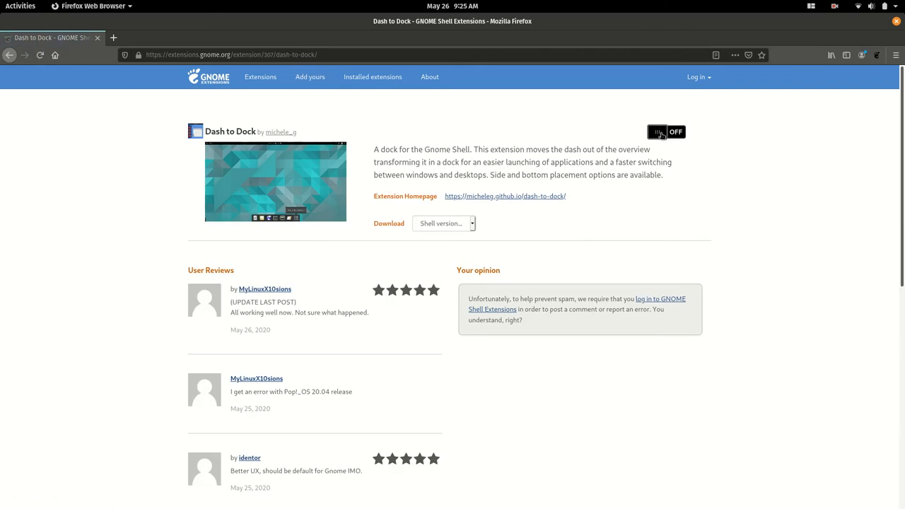
click(666, 131)
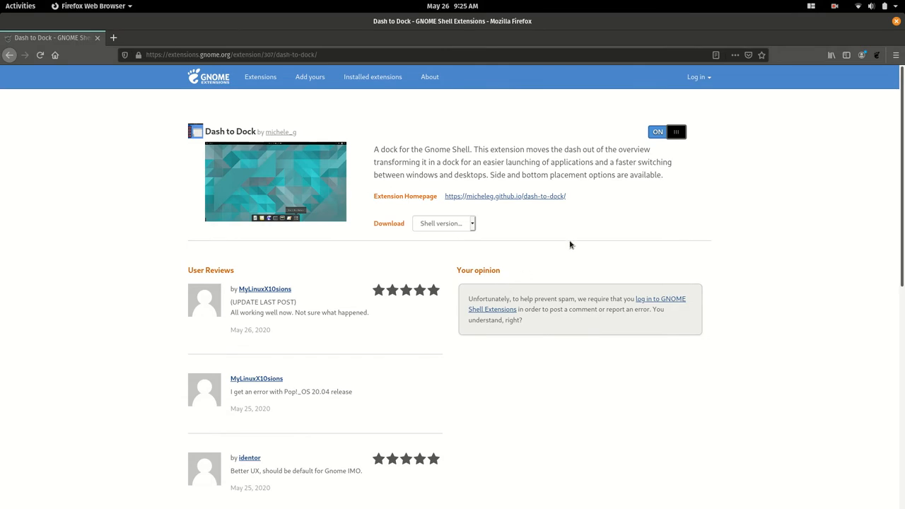
mouse_move(4, 305)
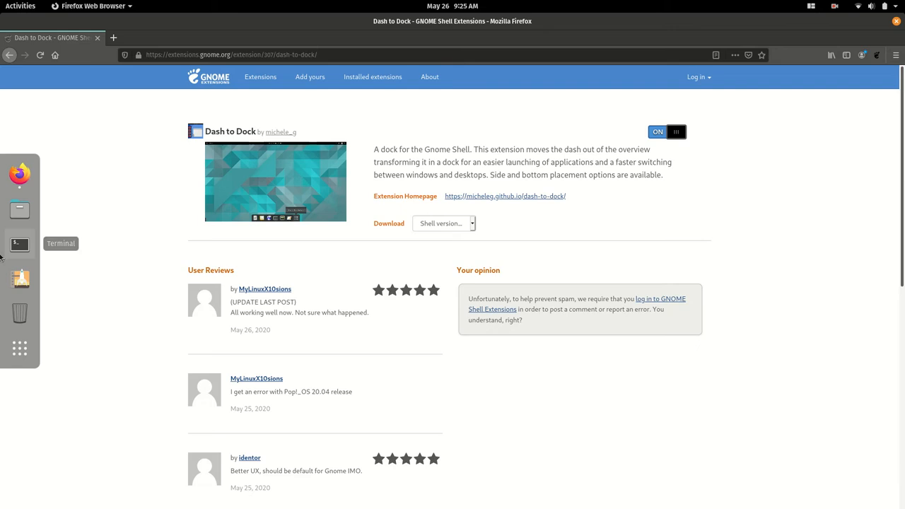
mouse_move(104, 274)
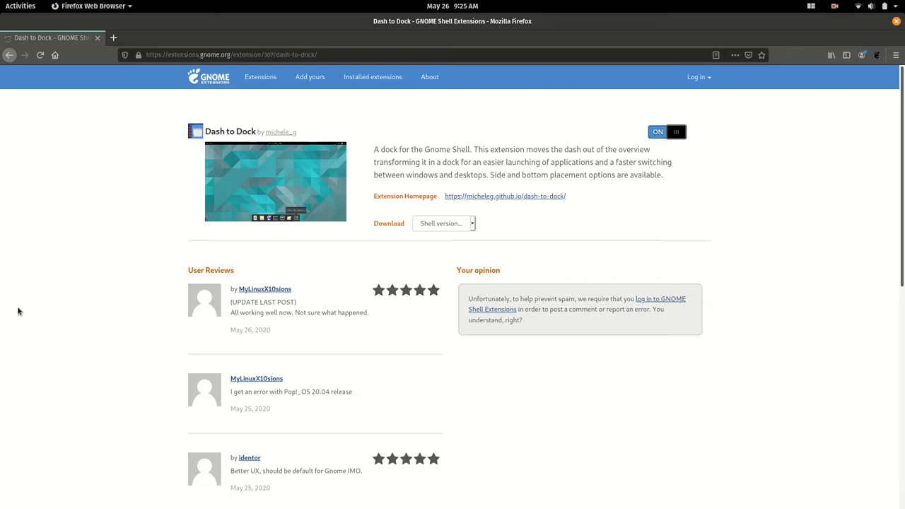
Launch Tweaks and open the Dash to Dock settings from its Extensions list
click(20, 6)
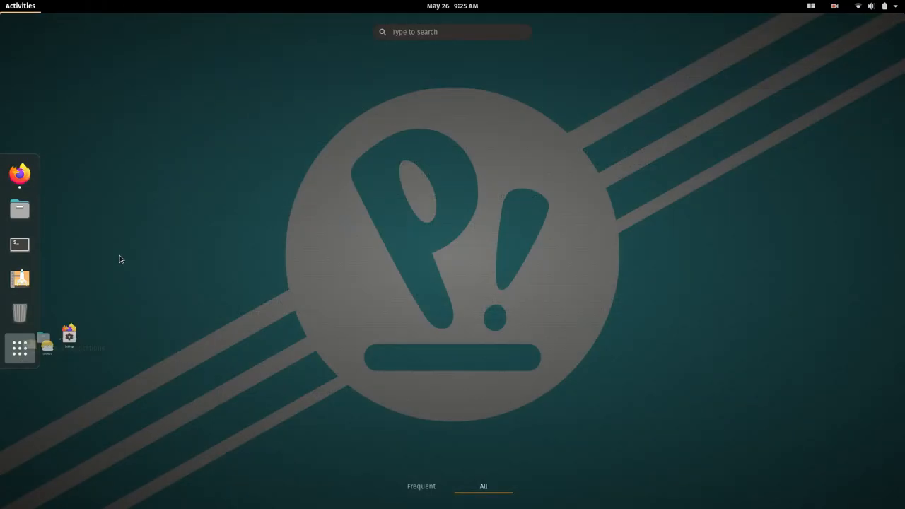
text(t)
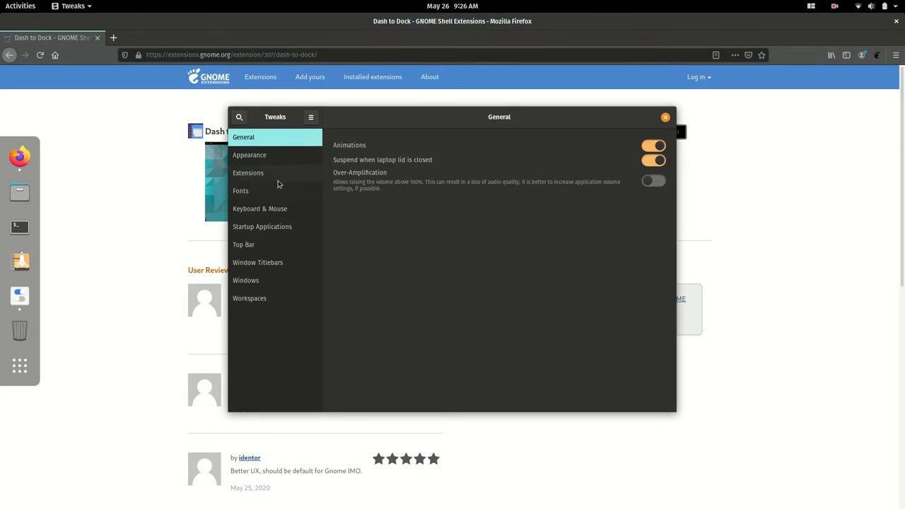
click(248, 172)
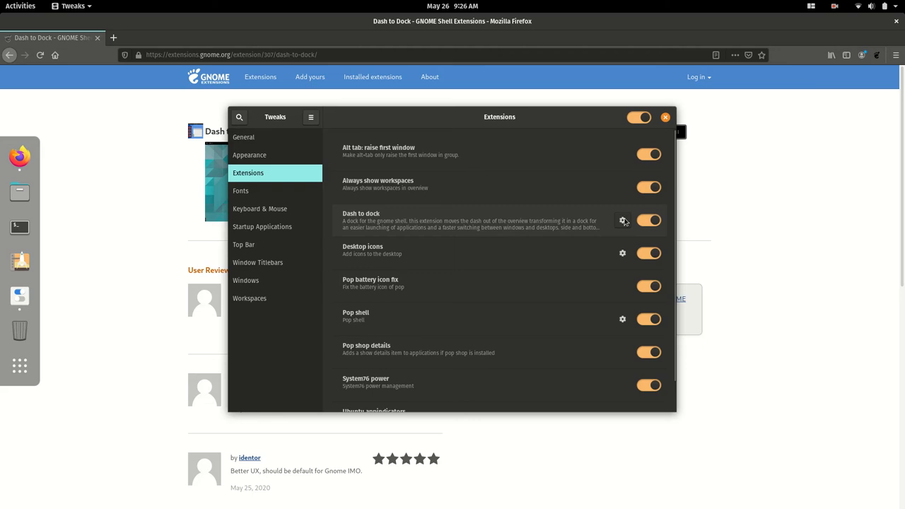
click(622, 220)
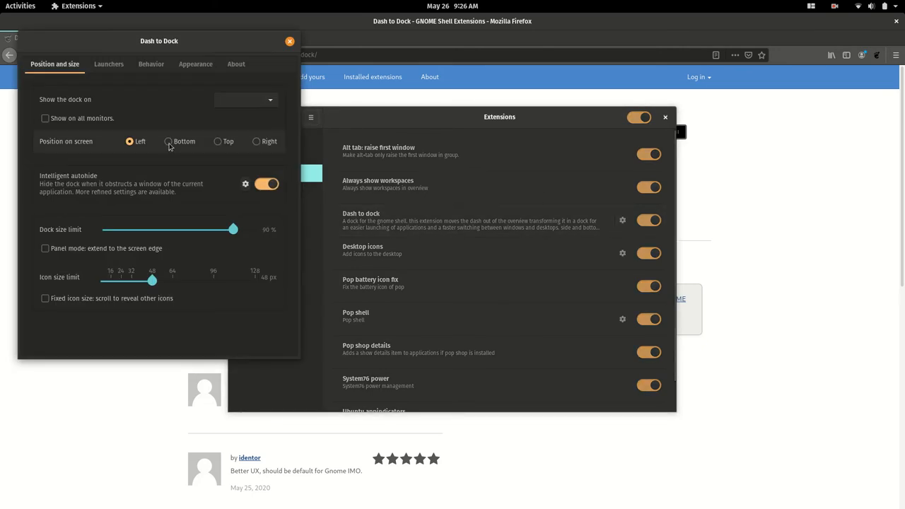
Set the dock position to Bottom and icon size to 32 px, then close Tweaks
click(168, 141)
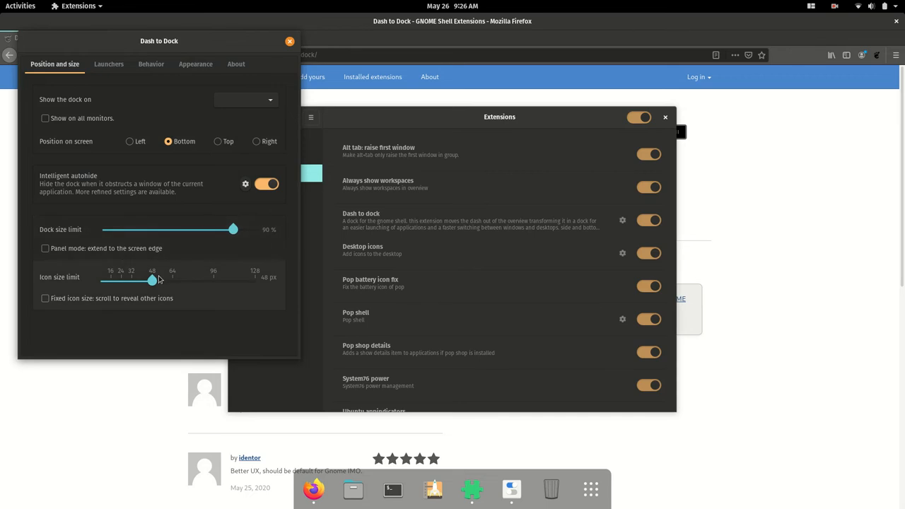
drag(152, 280, 139, 280)
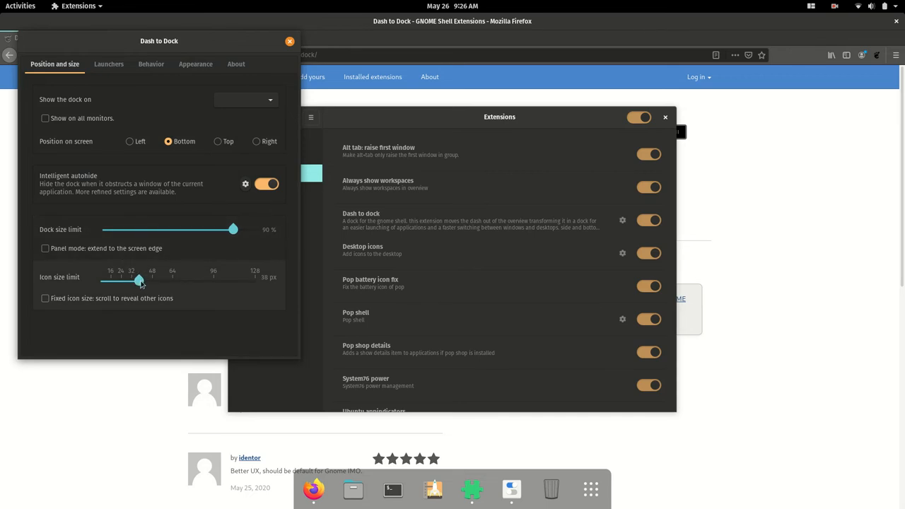
drag(139, 280, 131, 280)
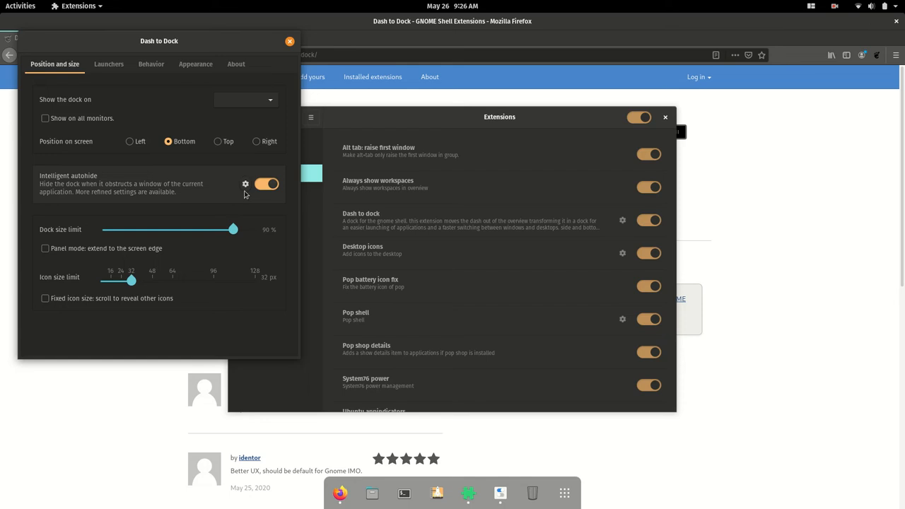
click(246, 184)
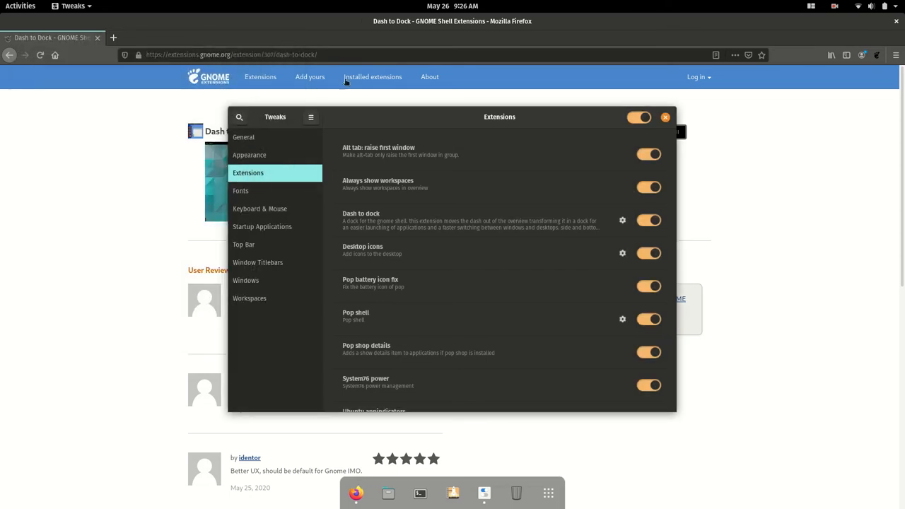
click(665, 117)
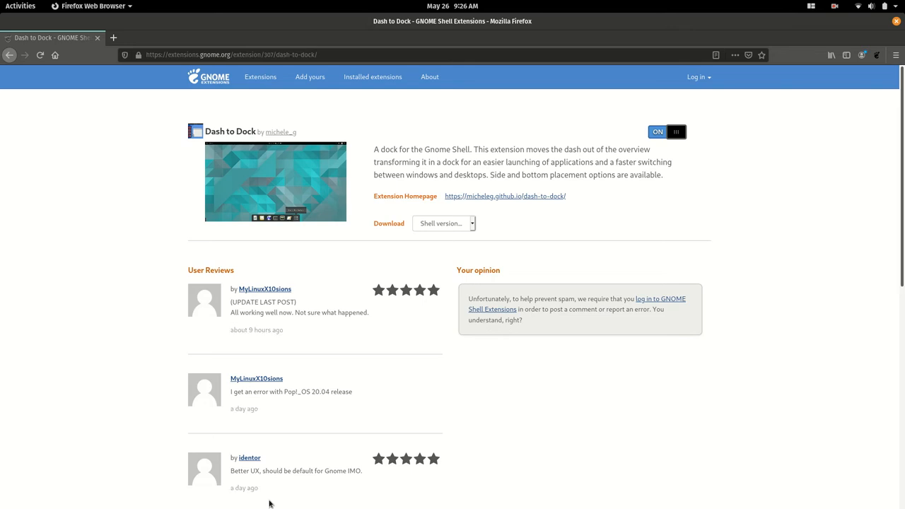
mouse_move(245, 92)
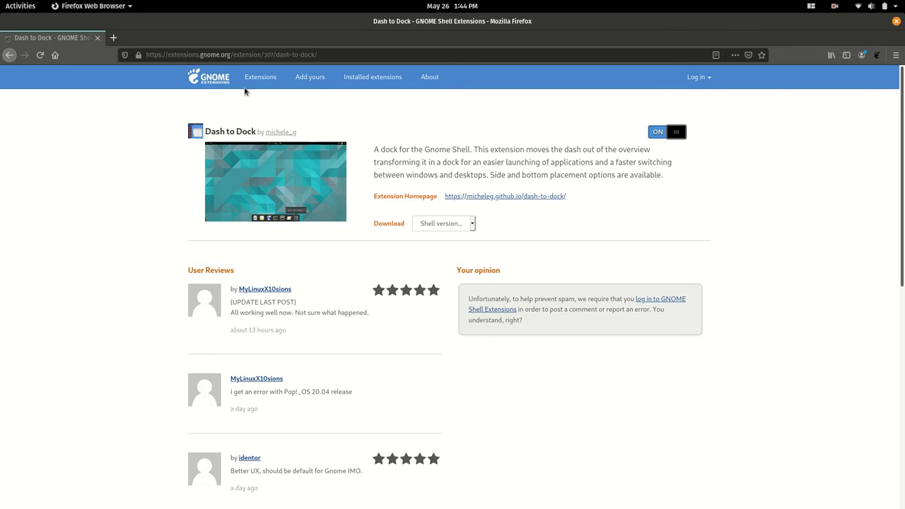
click(263, 76)
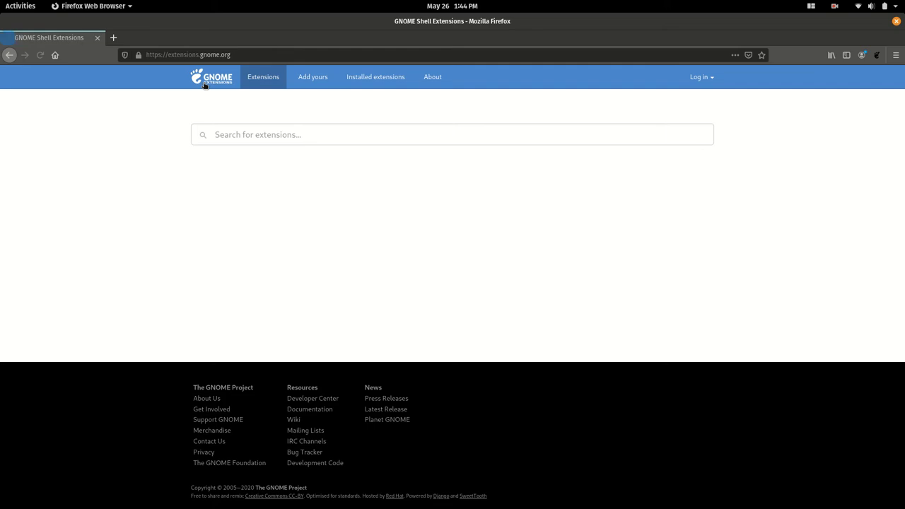
Search 'cpu power ma', switch CPU Power Manager on, and confirm its installation
click(453, 134)
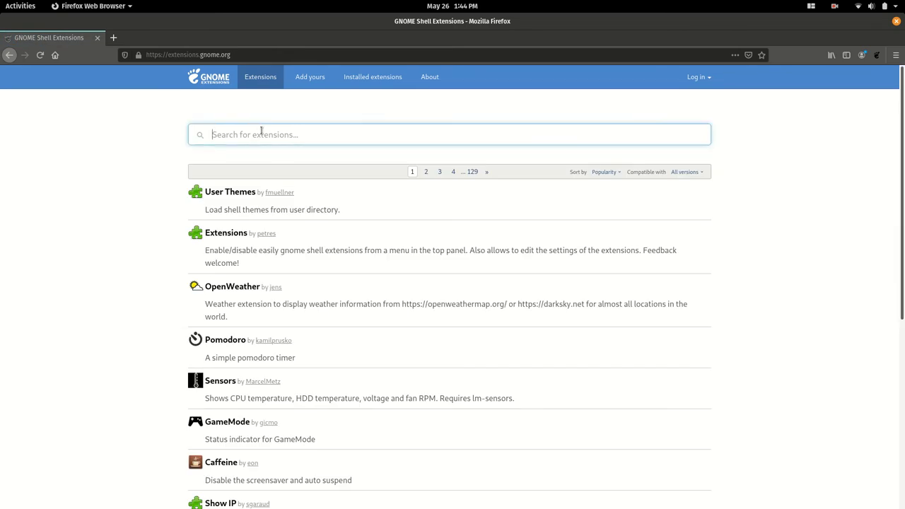
text(cpu power man)
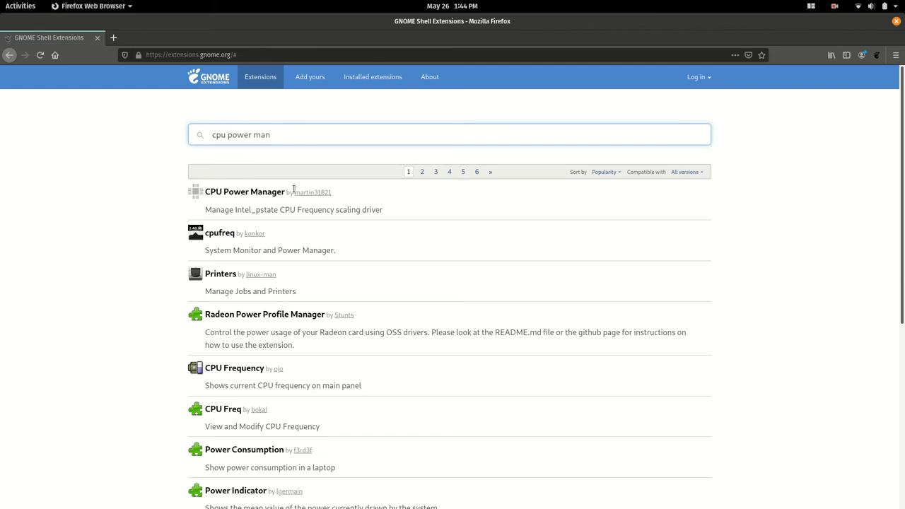
click(245, 191)
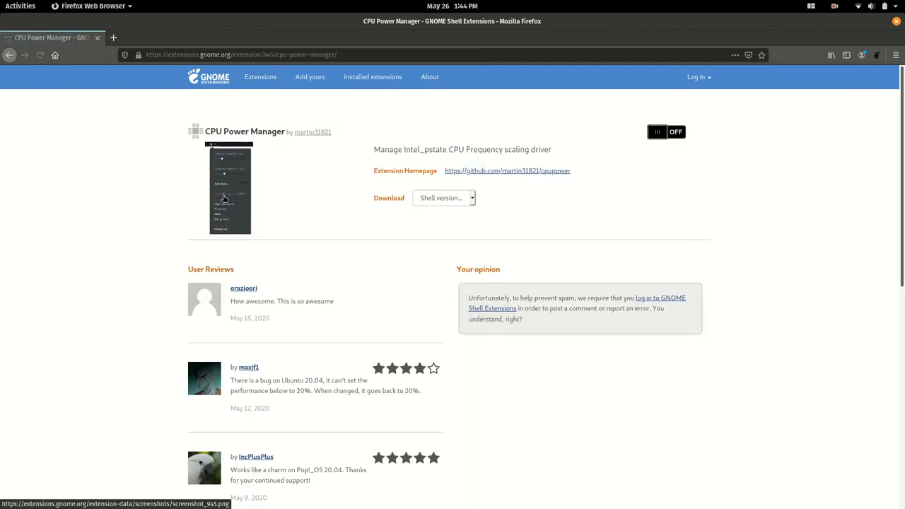
mouse_move(672, 144)
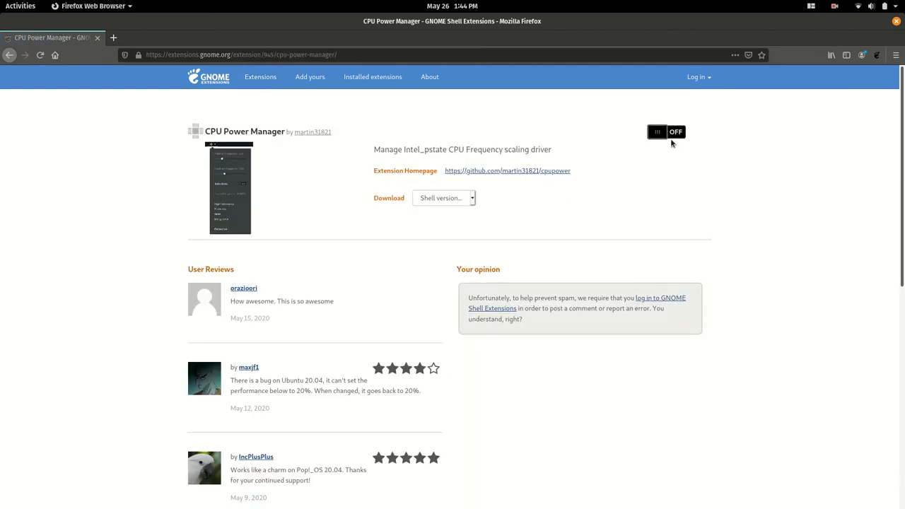
click(657, 132)
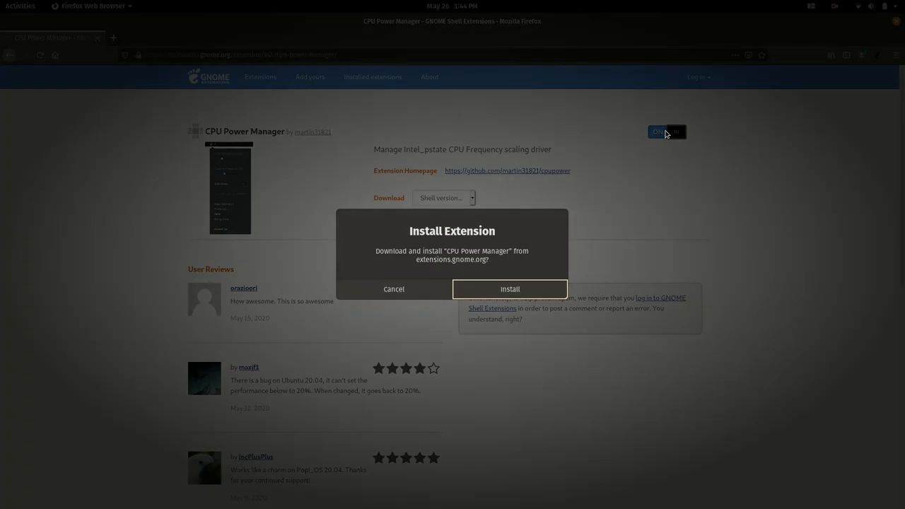
click(510, 289)
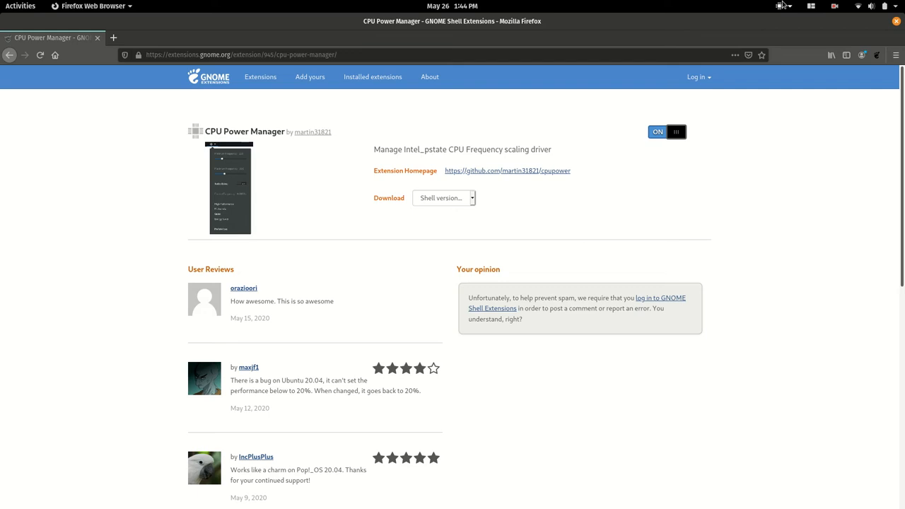
Check the CPU power indicator menu and view frequency profiles in its Preferences
click(782, 6)
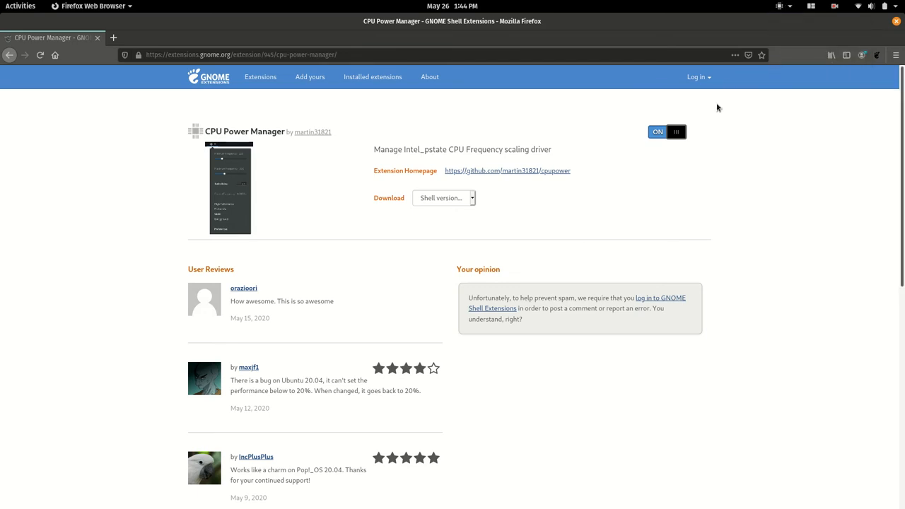
click(781, 6)
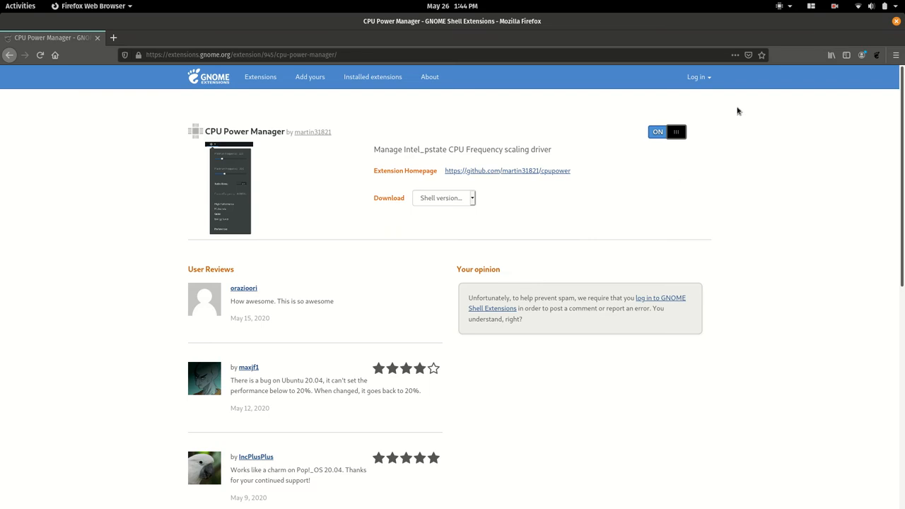
click(779, 6)
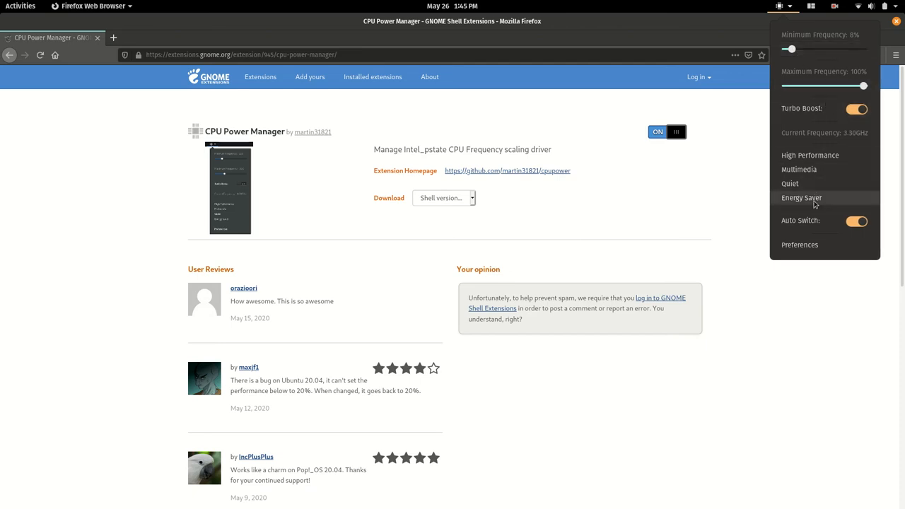
click(802, 197)
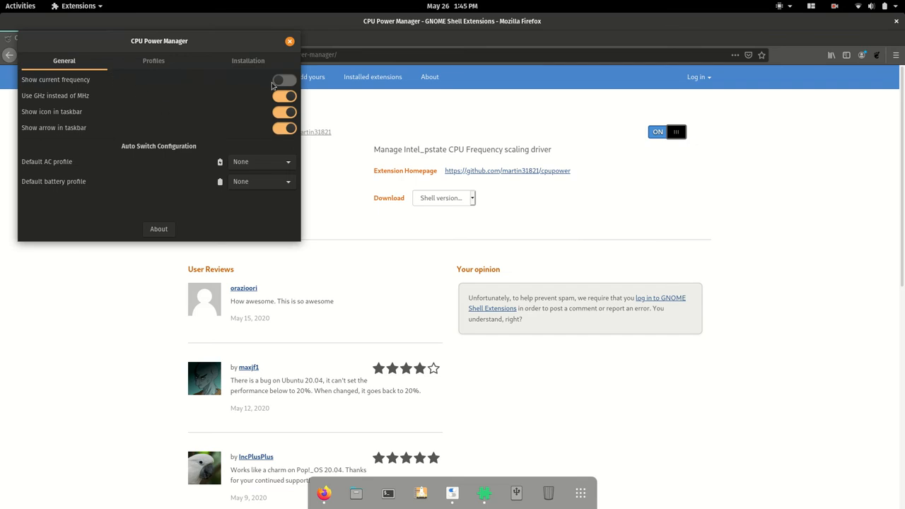
click(153, 60)
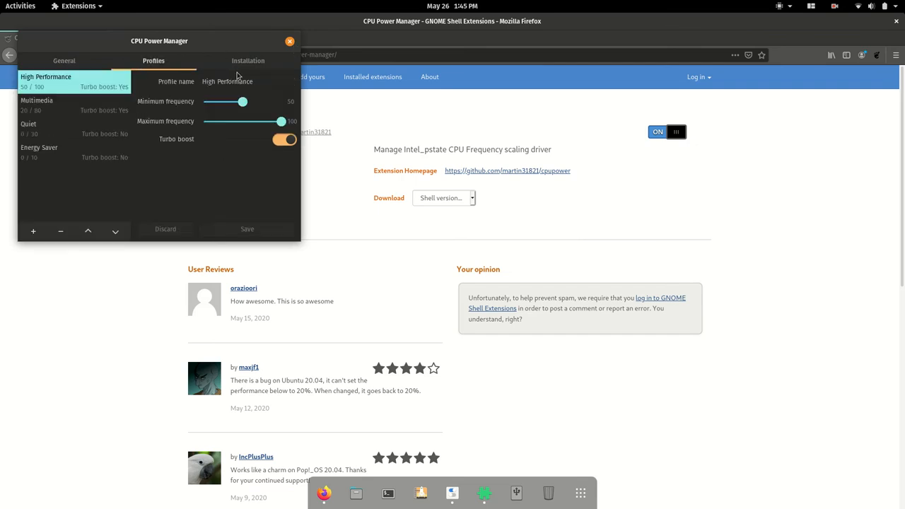
click(248, 61)
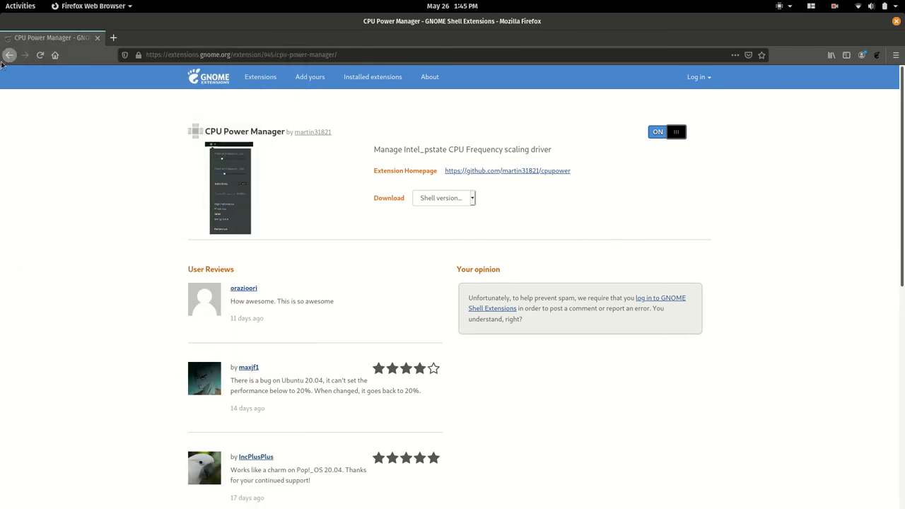
Search 'sound inpit', enable Sound Input & Output Device Chooser, then return to results
click(9, 54)
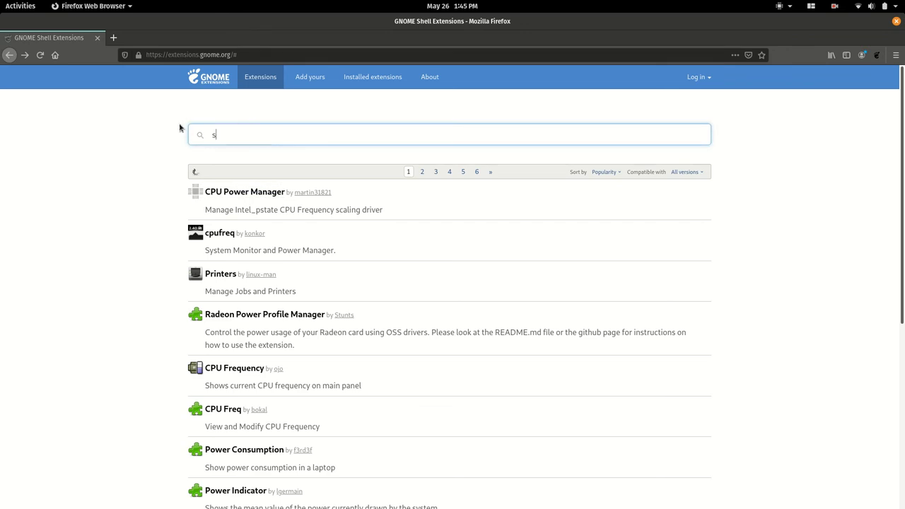
text(sound inpit)
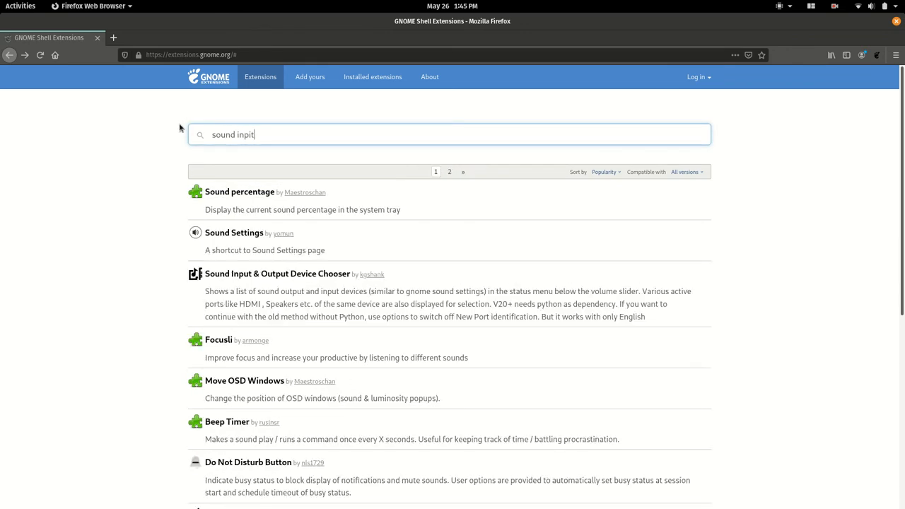
mouse_move(280, 280)
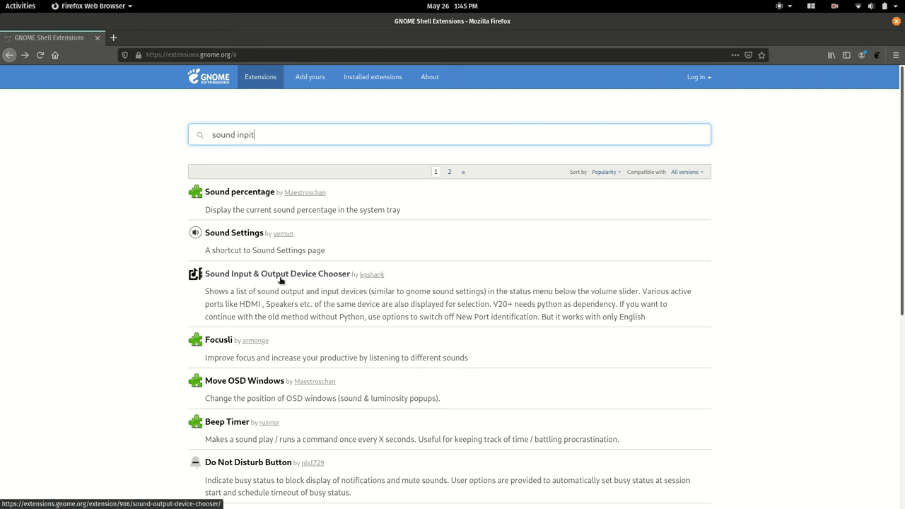
click(278, 273)
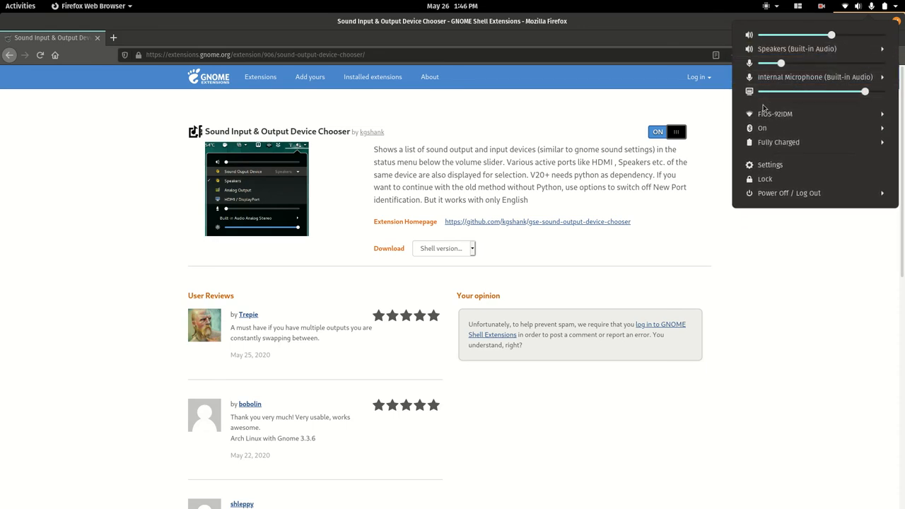
click(565, 153)
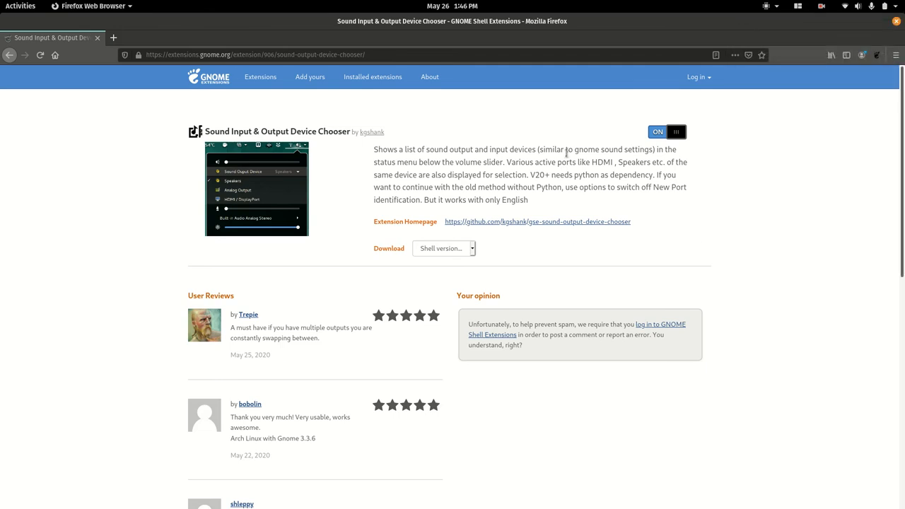
click(10, 55)
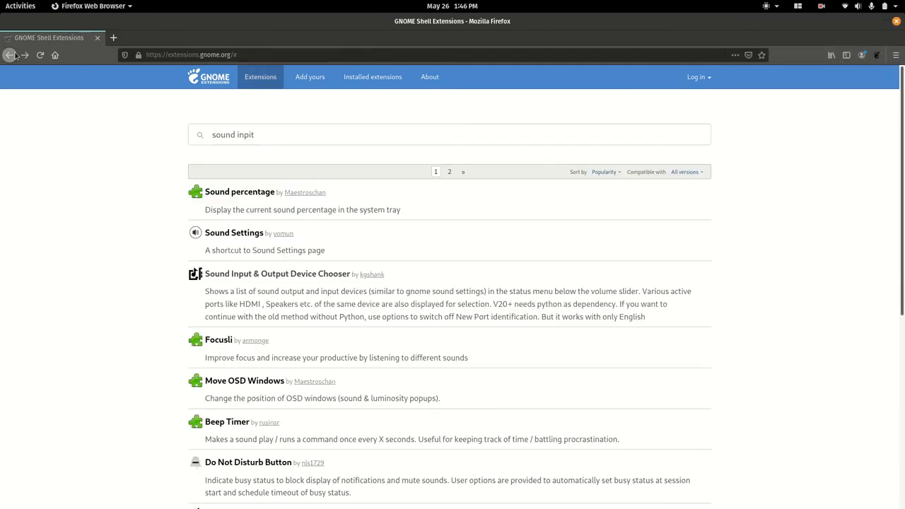
Search 'caffe', switch Caffeine on, confirm Install, and return to the results
text(caffeine)
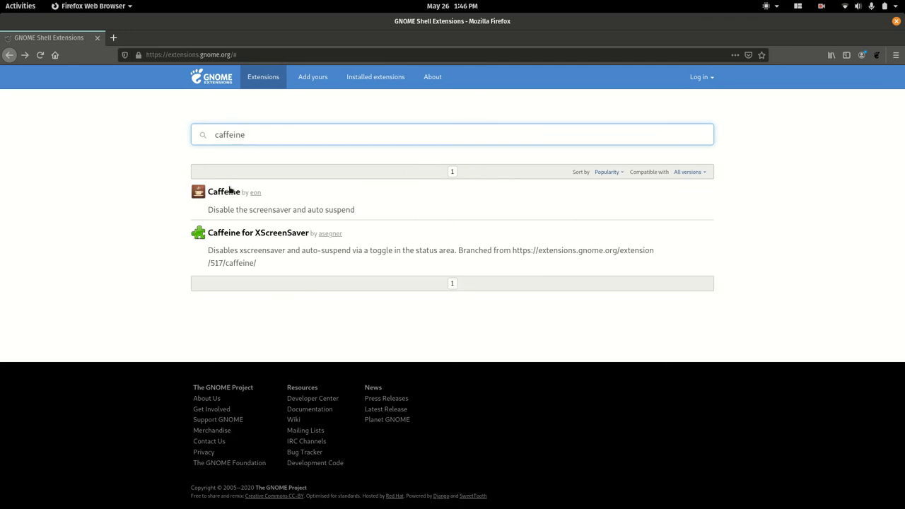
click(224, 192)
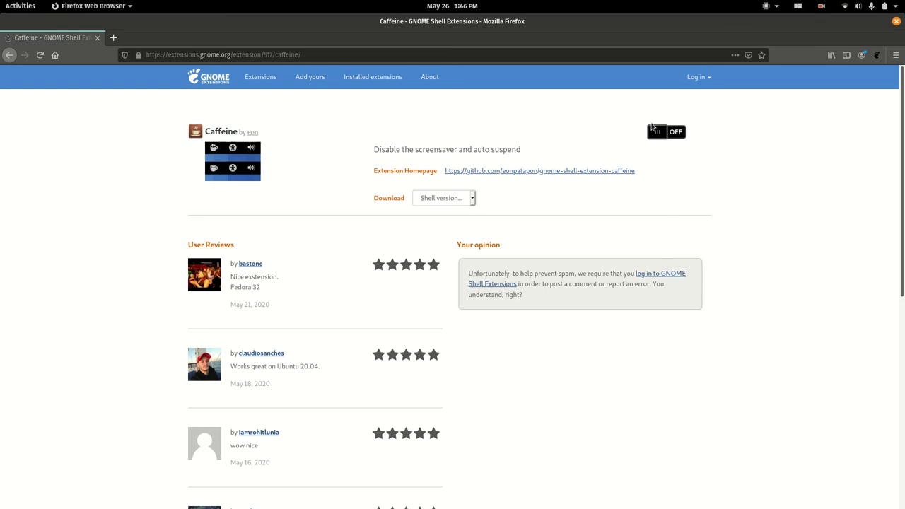
click(665, 132)
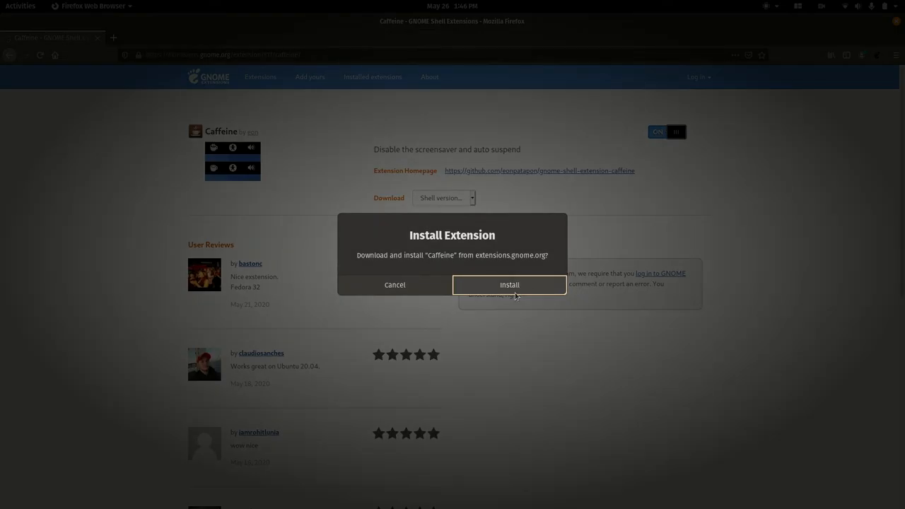
click(509, 284)
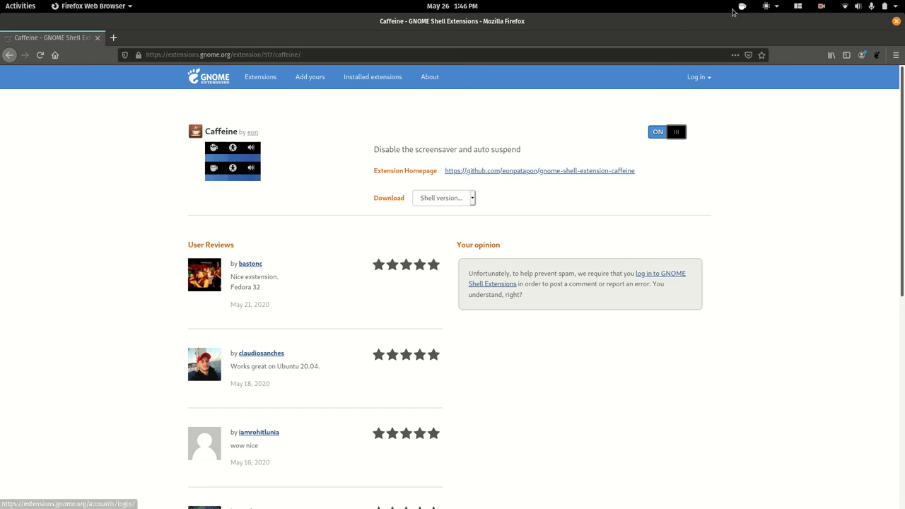
click(675, 131)
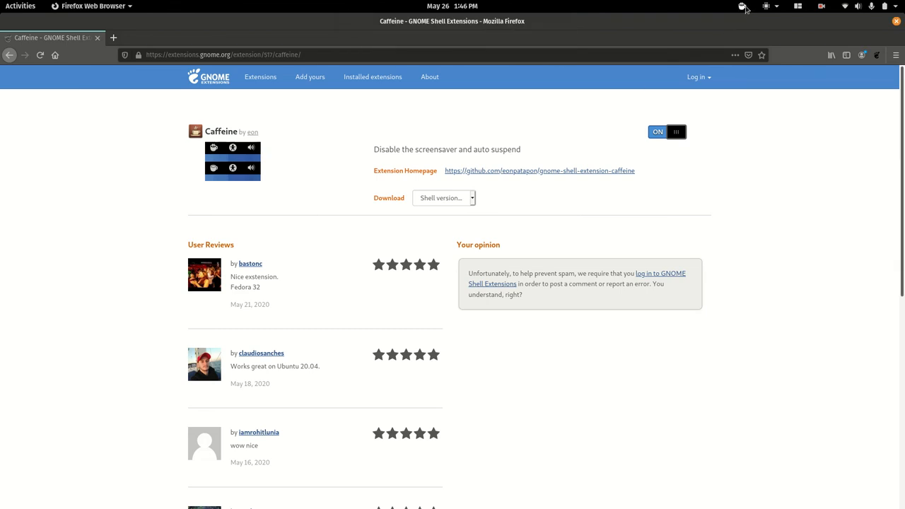
mouse_move(501, 126)
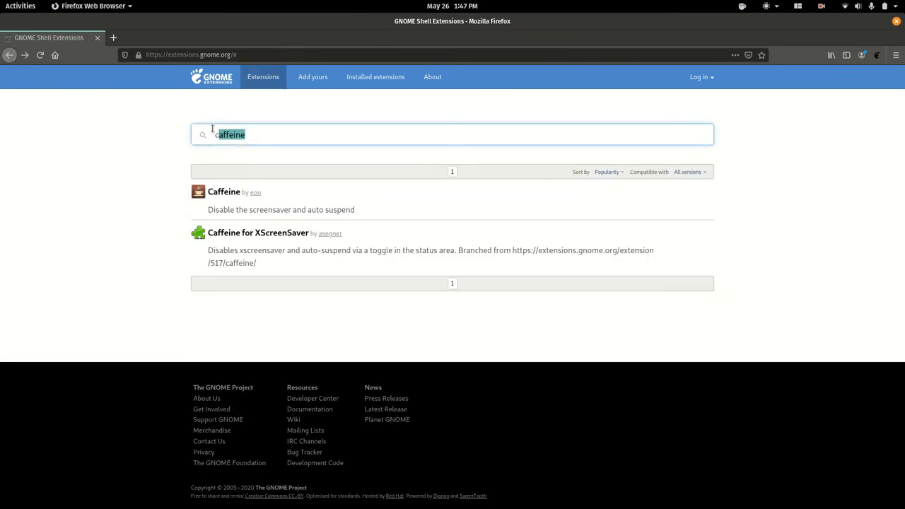
Search 'open wea', switch OpenWeather on, and open its top-bar weather forecast
text(open wea)
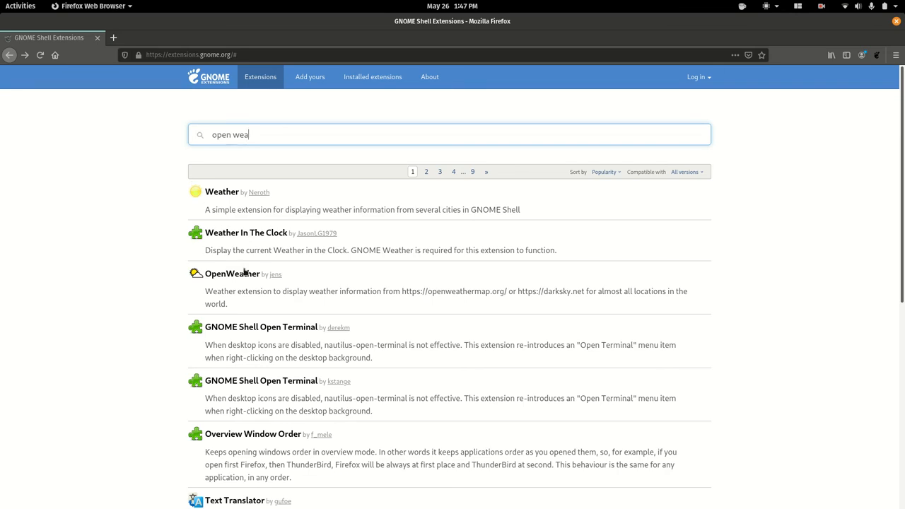
click(231, 274)
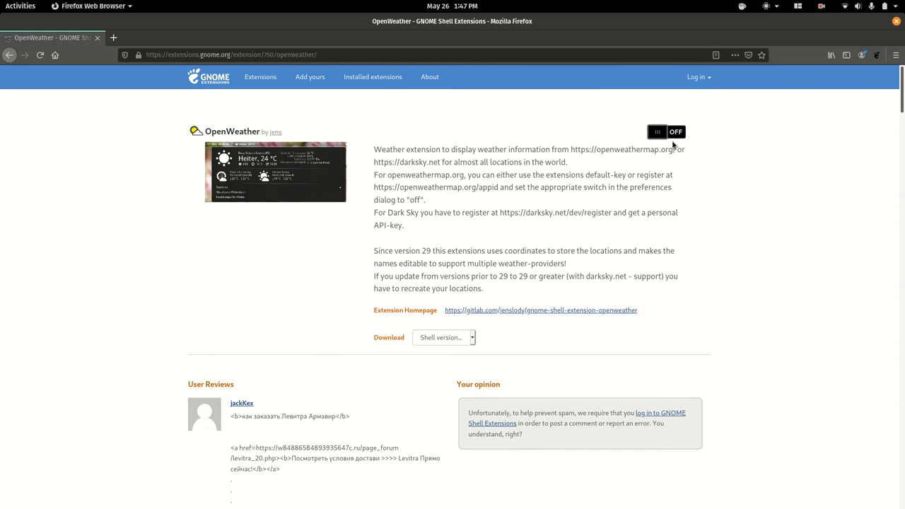
click(666, 131)
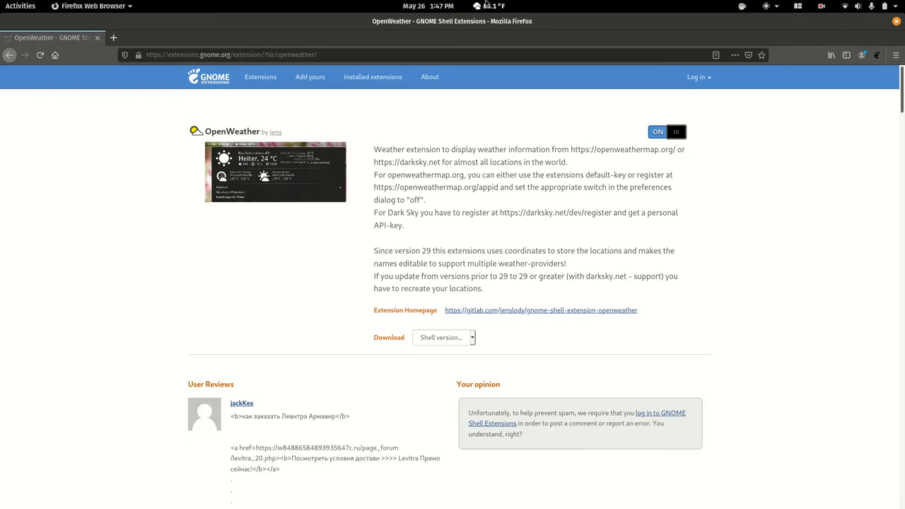
click(490, 6)
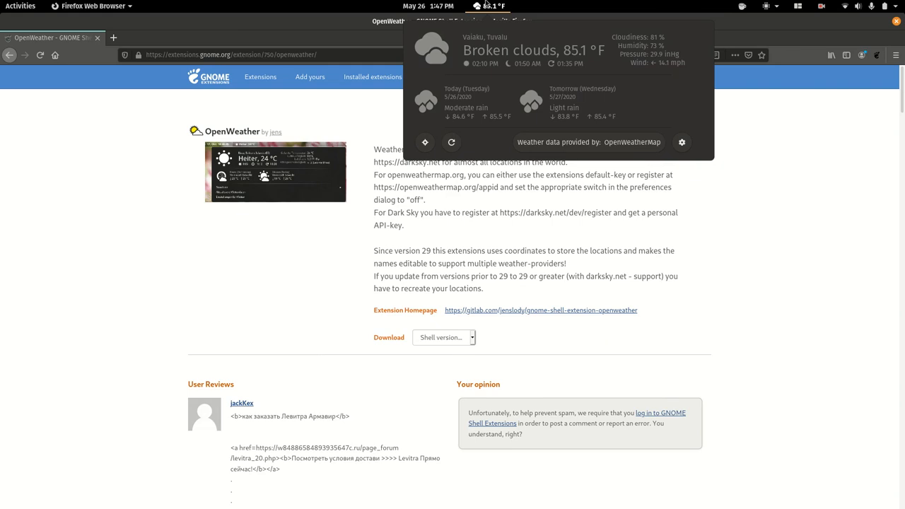
mouse_move(690, 126)
text(twea)
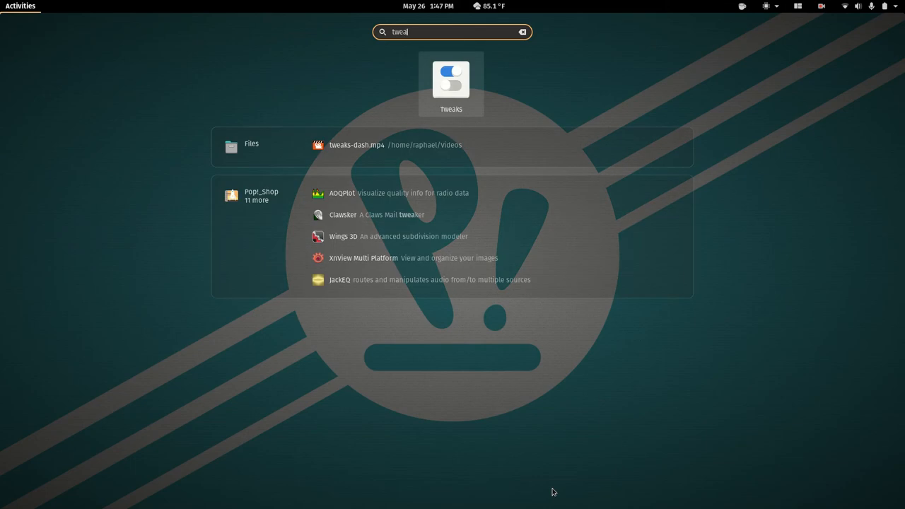
Launch Tweaks from the Activities search and review its Extensions list
click(451, 78)
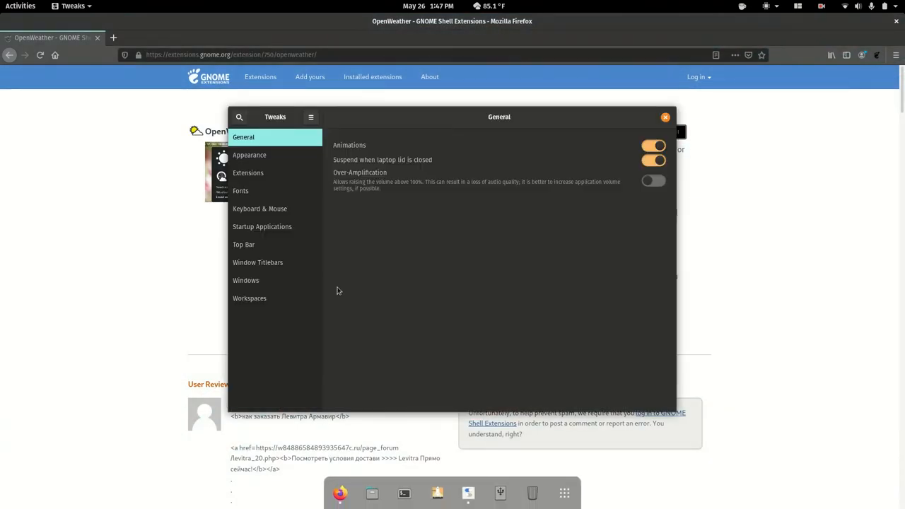
click(248, 173)
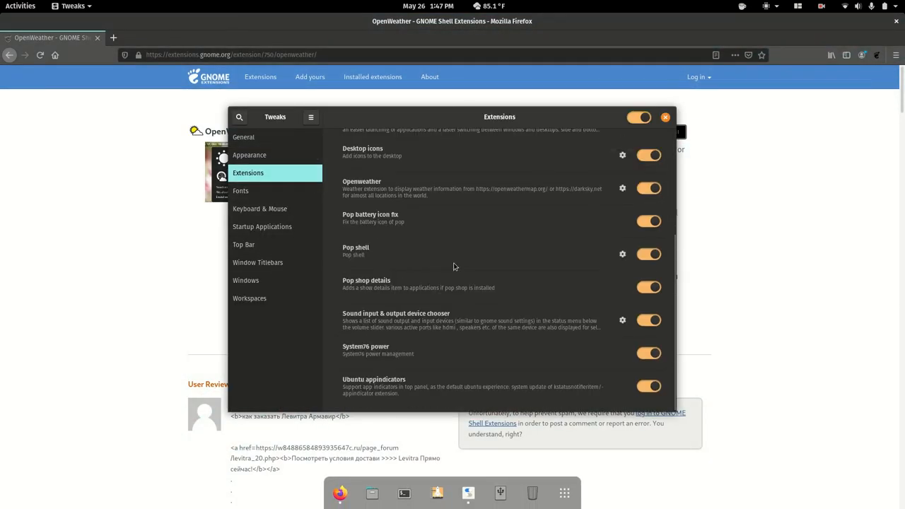
mouse_move(619, 326)
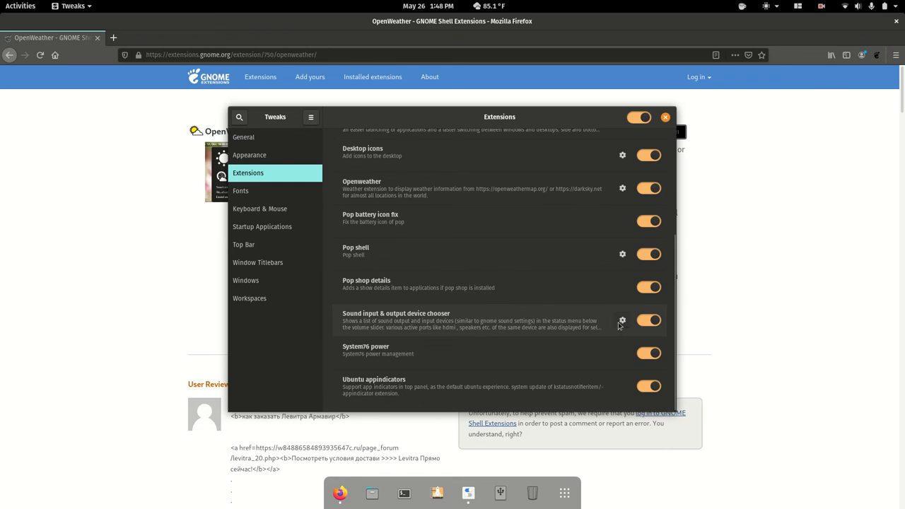
click(621, 321)
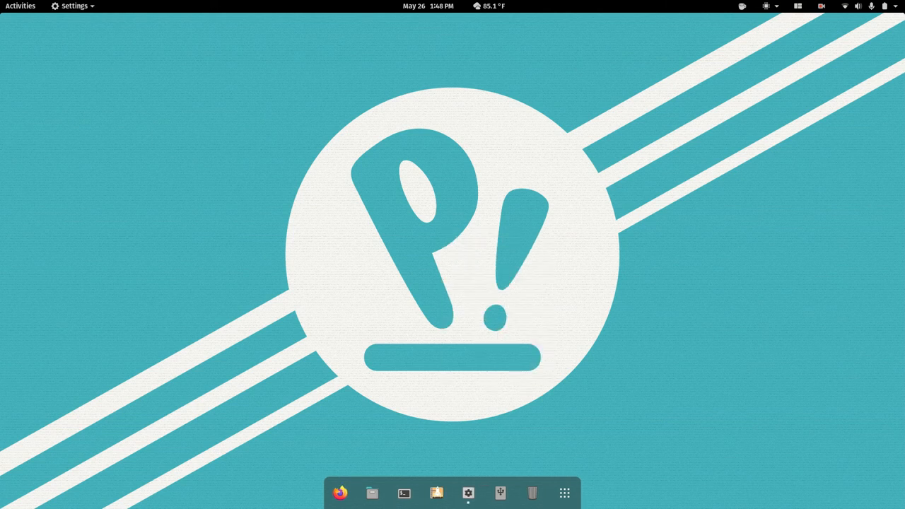
In Settings, set the Earth-at-night photo as the desktop wallpaper
click(468, 493)
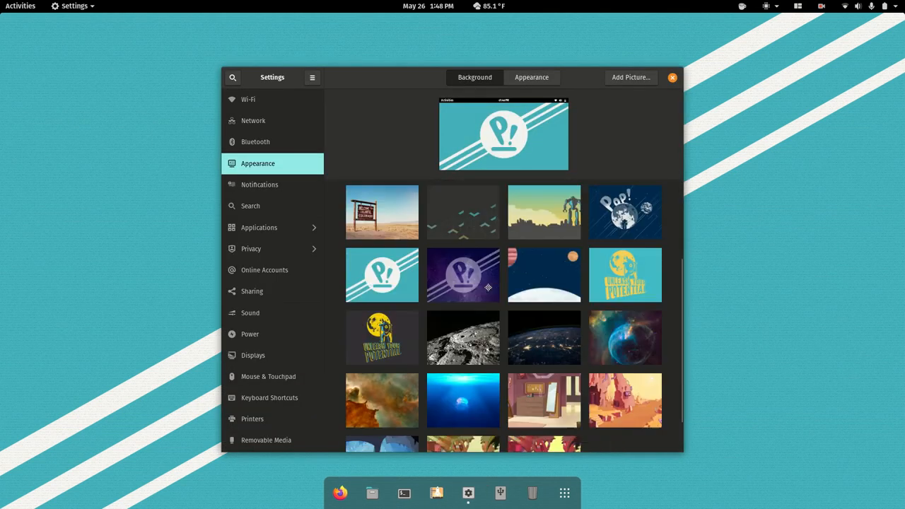
click(544, 330)
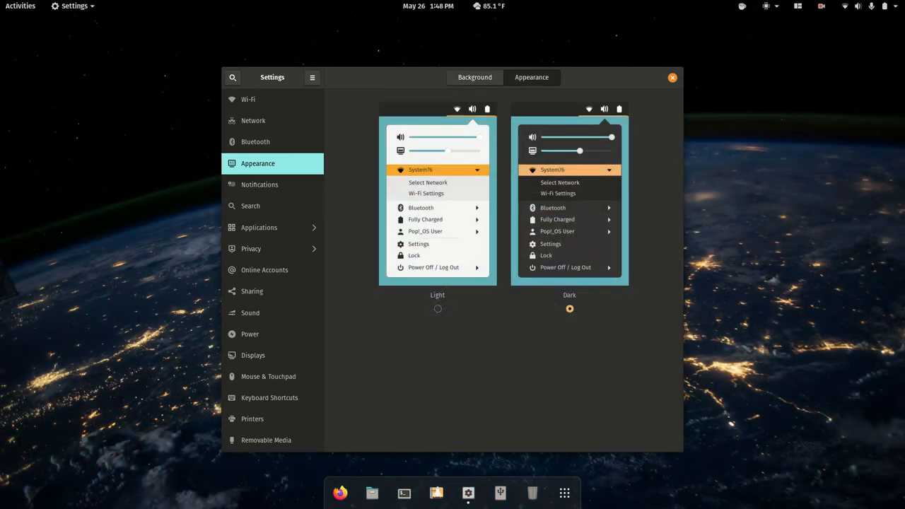
Switch the appearance style from dark to Light and close Settings
click(438, 309)
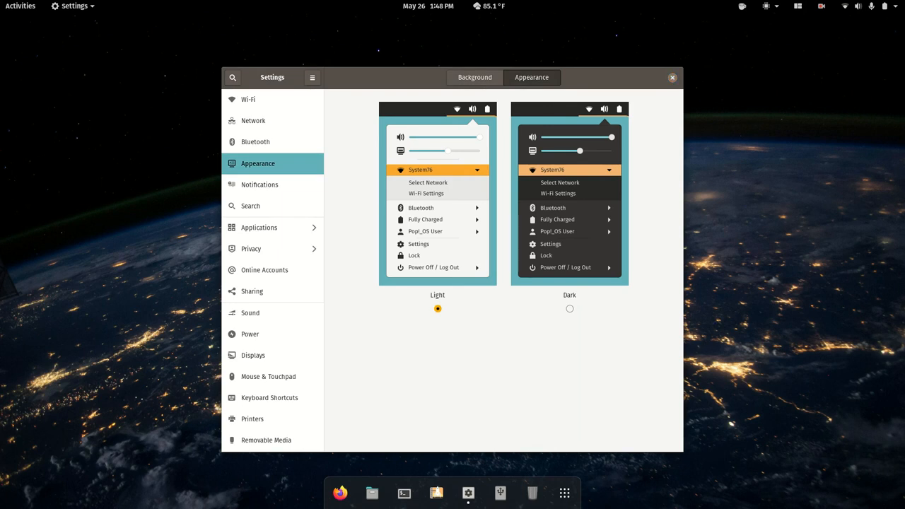
click(671, 77)
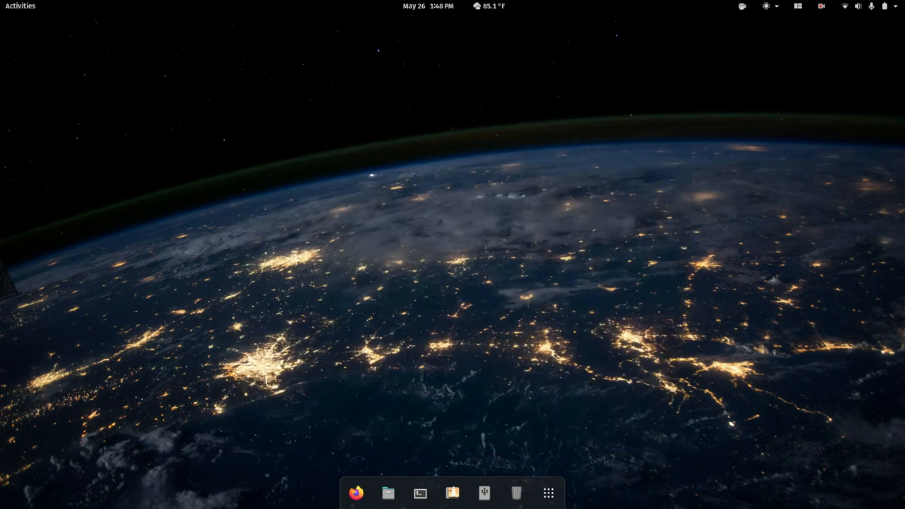